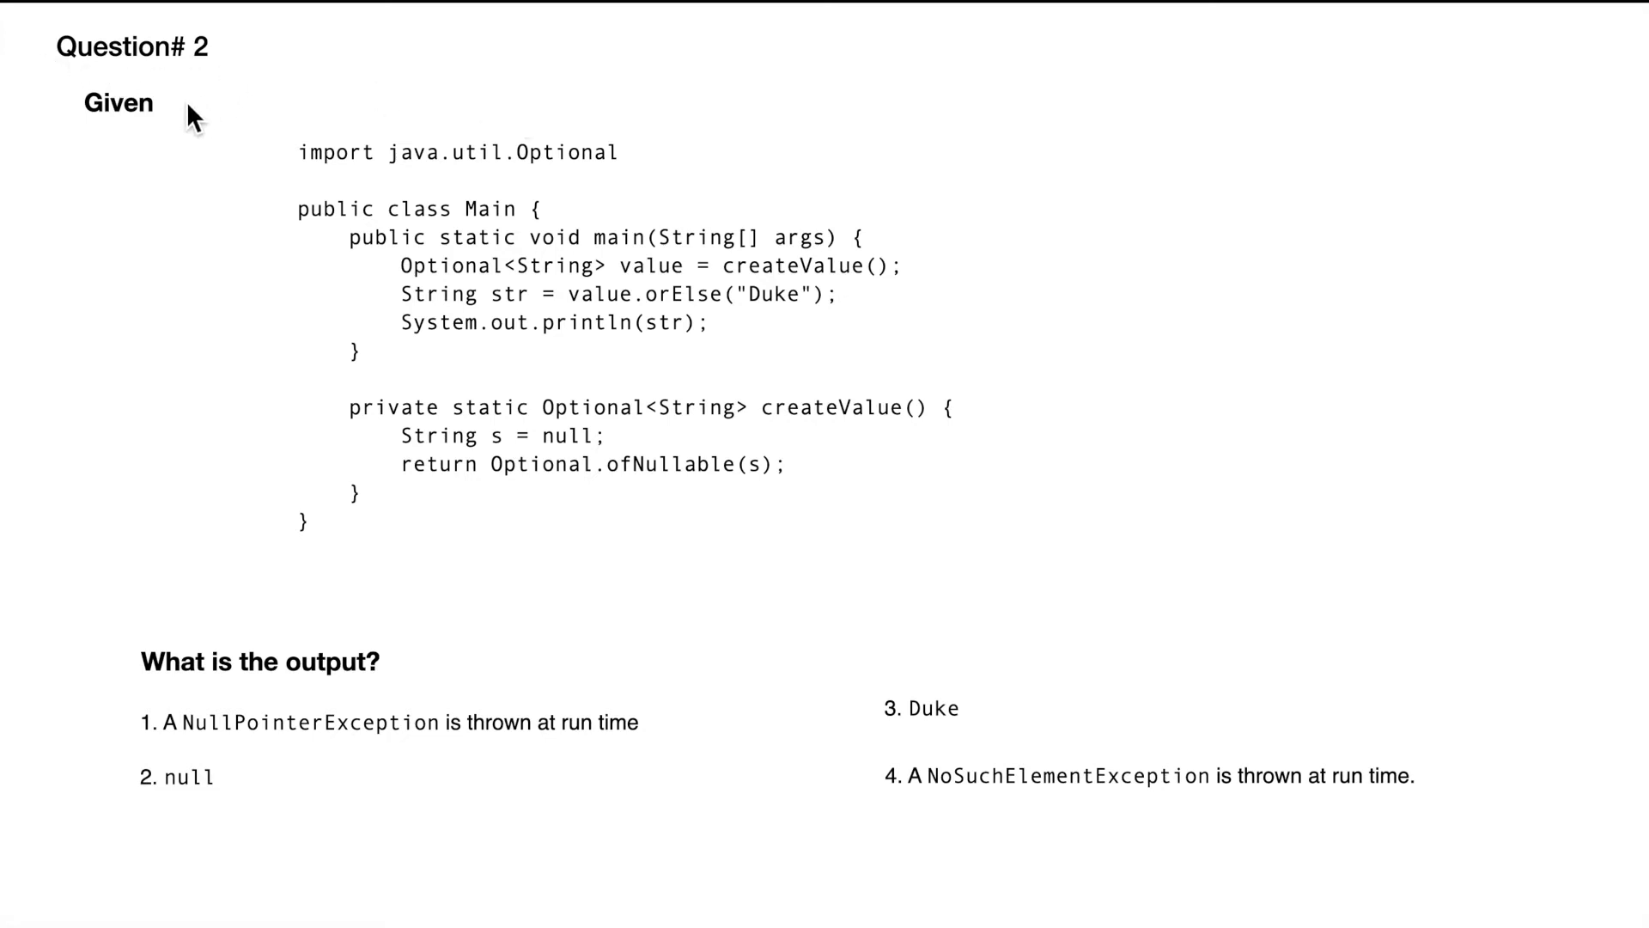
pyautogui.moveTo(793, 246)
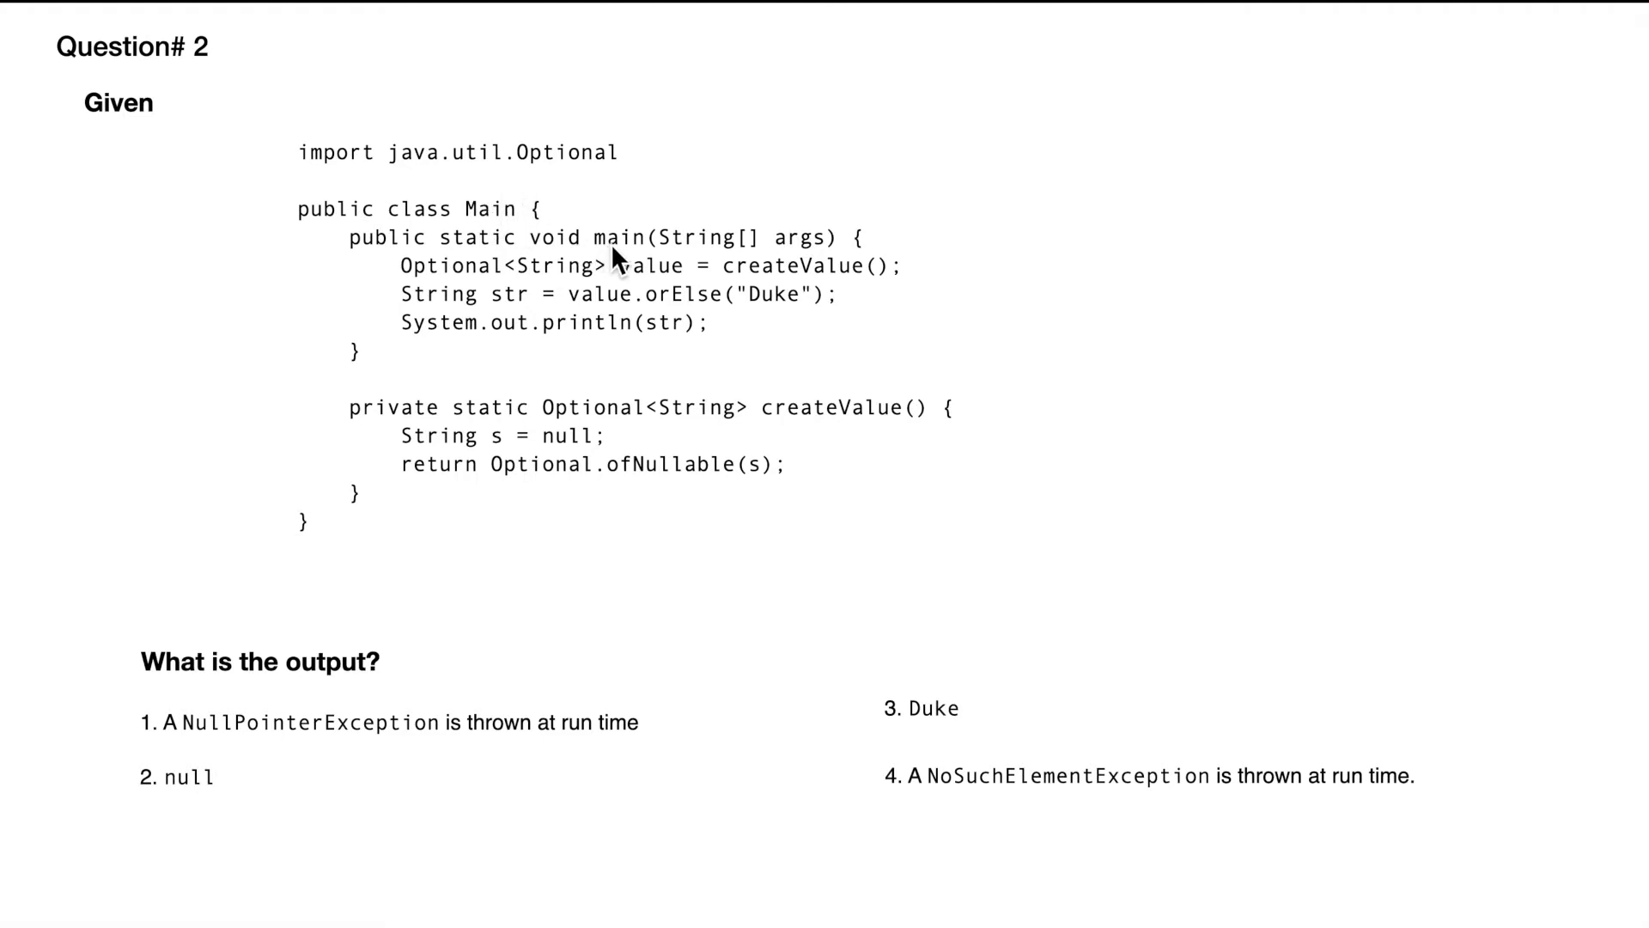
pyautogui.moveTo(601, 337)
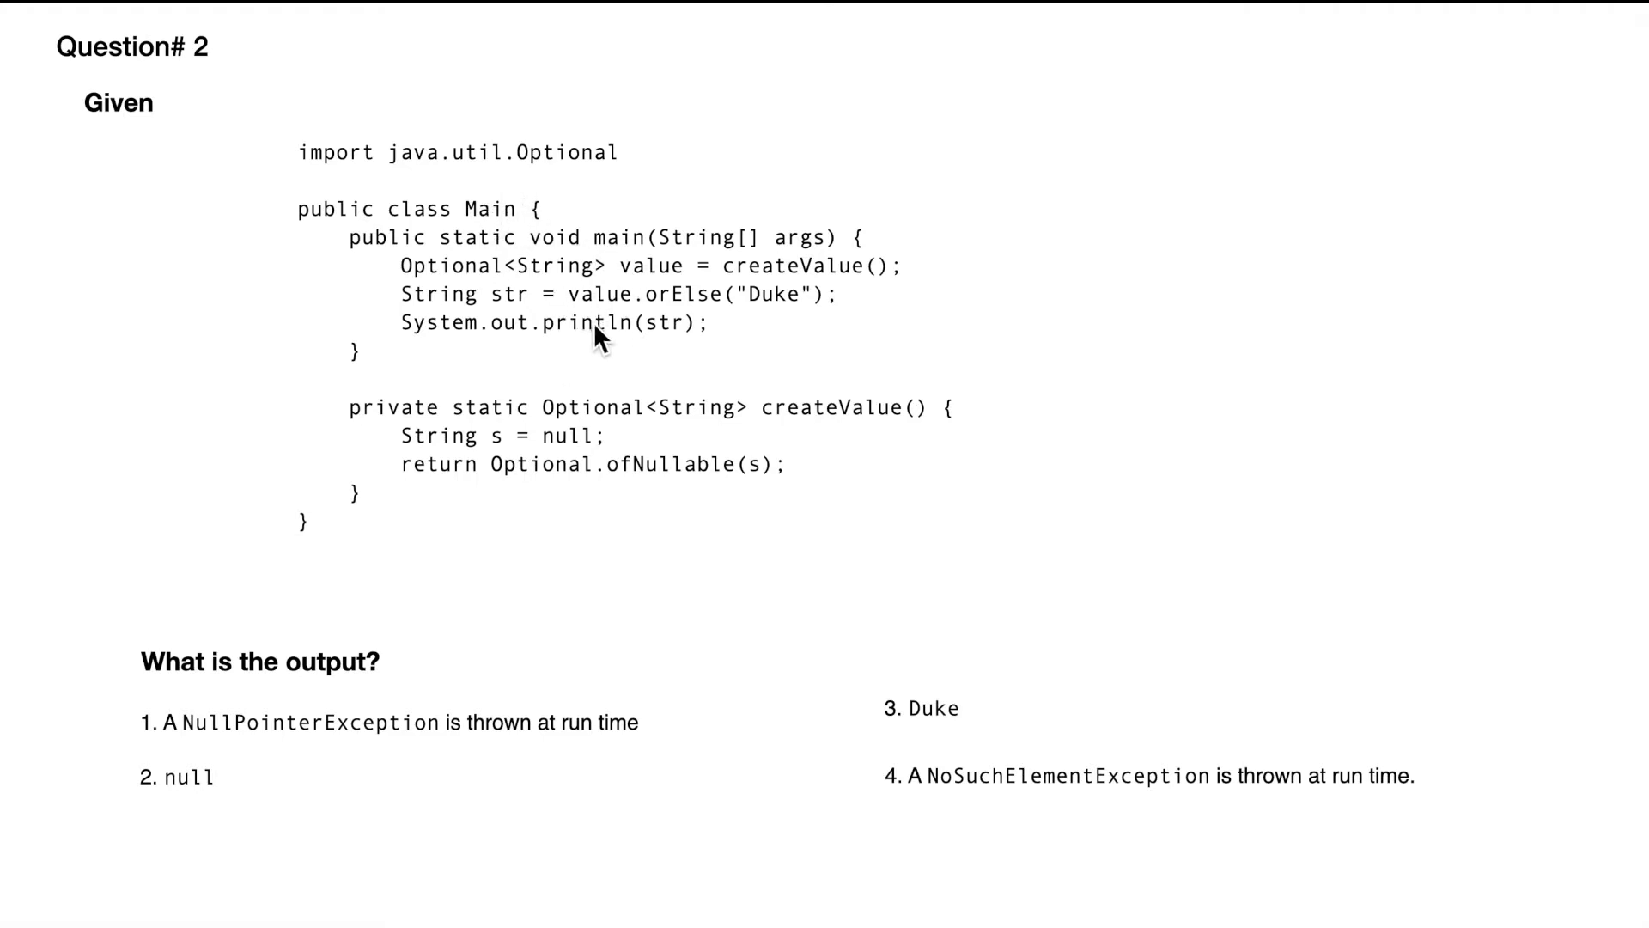
pyautogui.moveTo(514, 424)
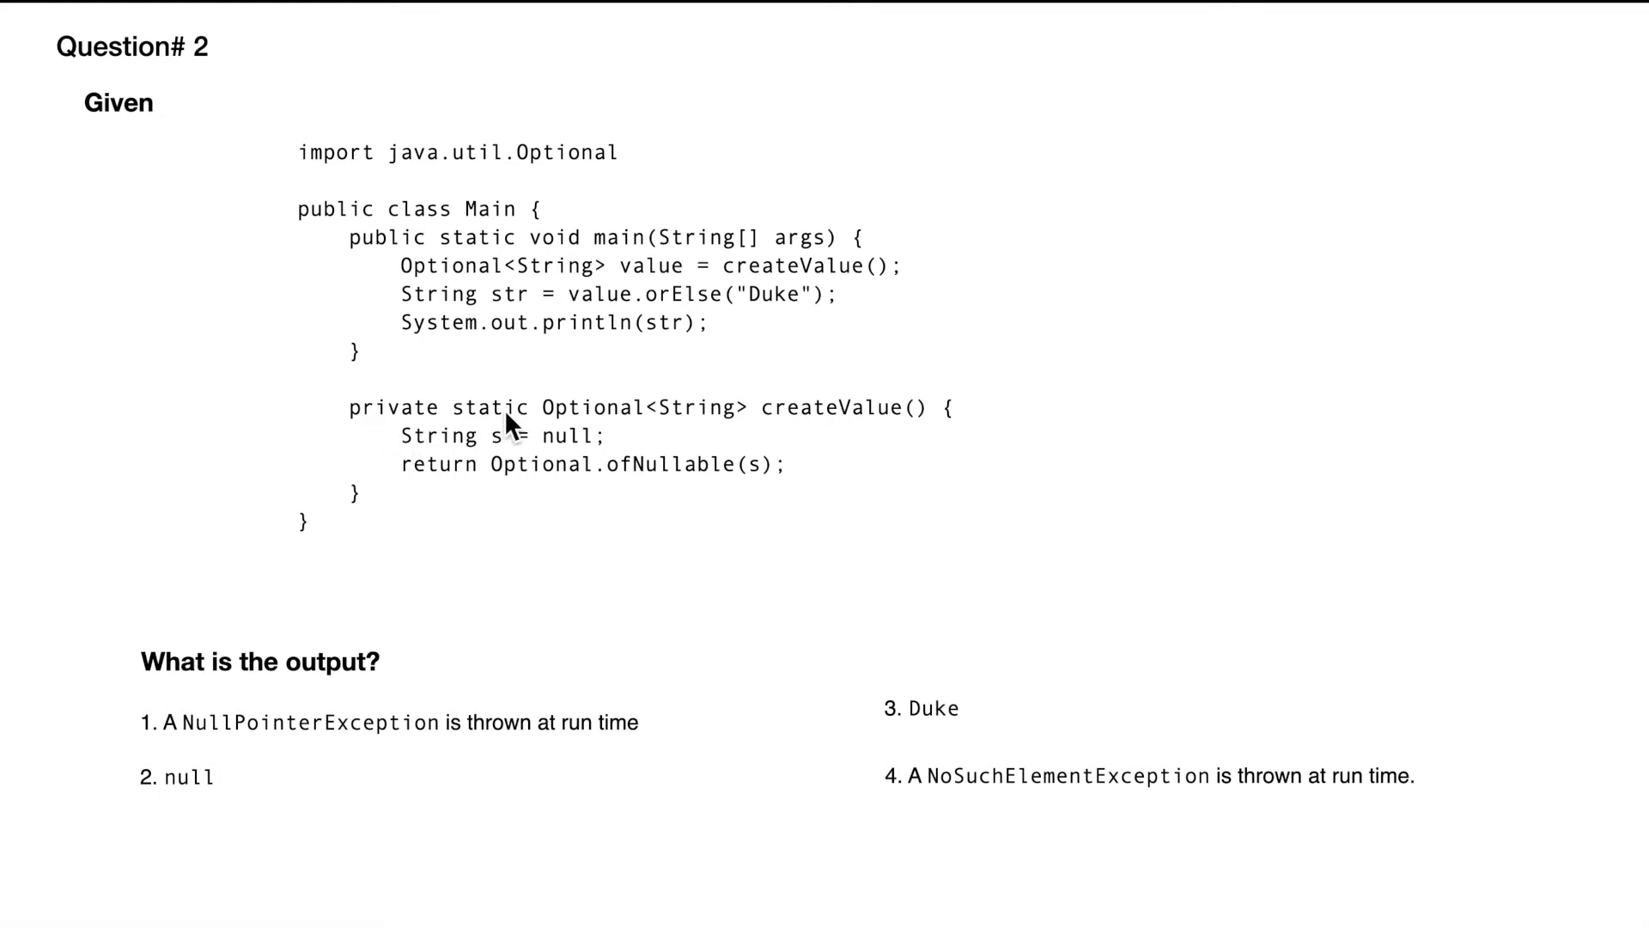
pyautogui.moveTo(529, 465)
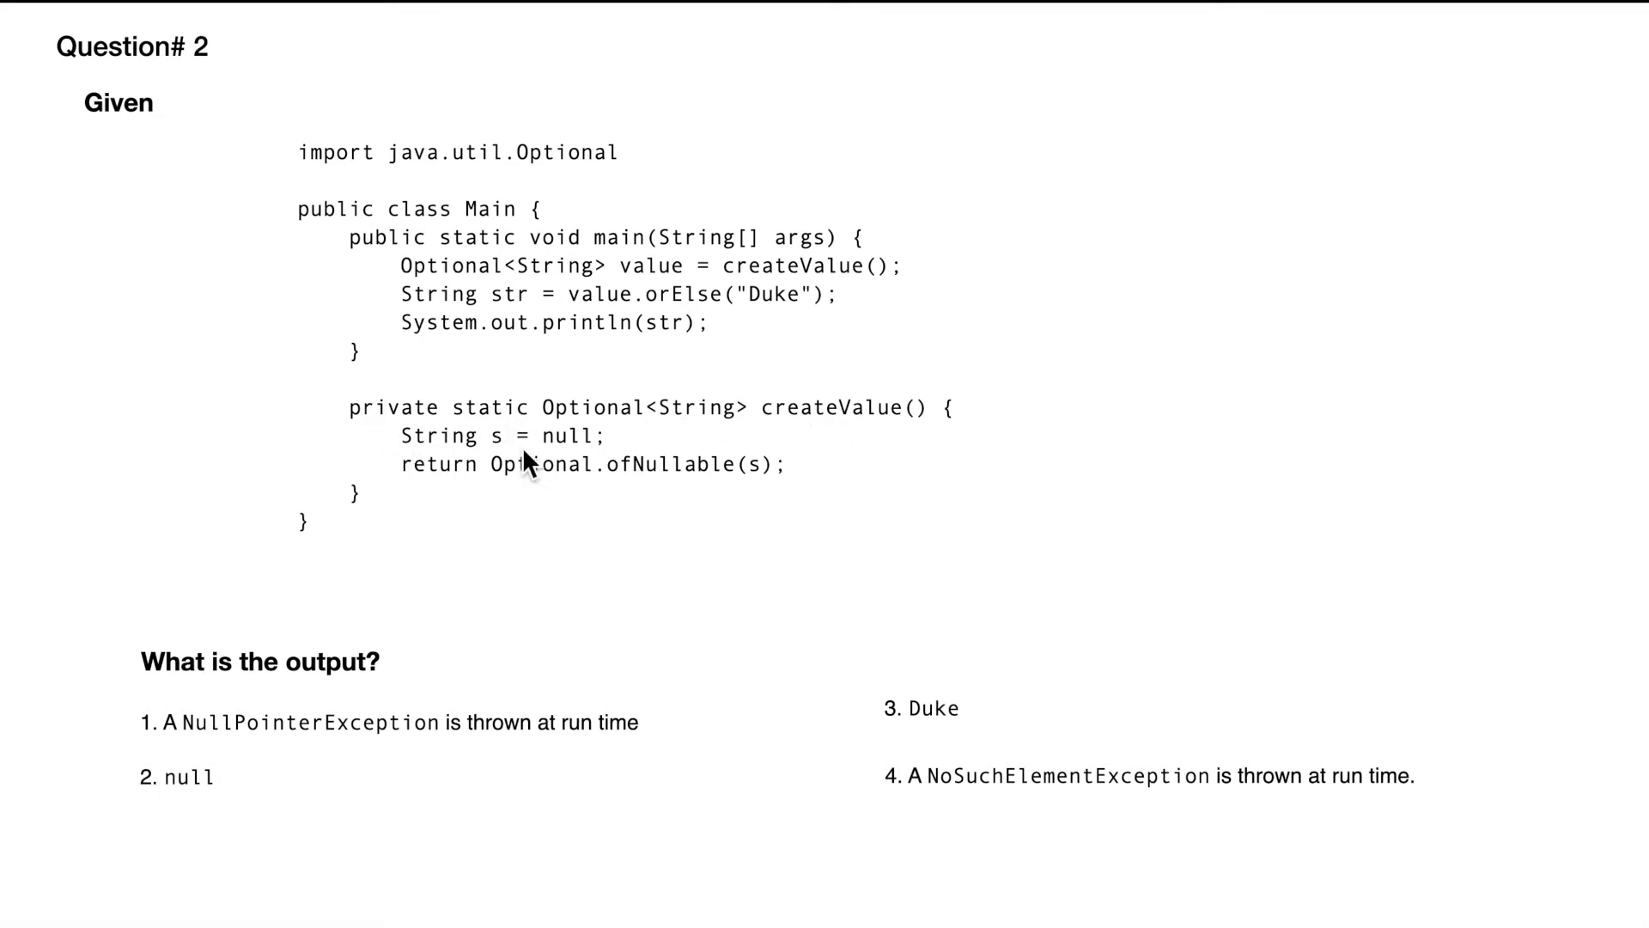
pyautogui.moveTo(618, 440)
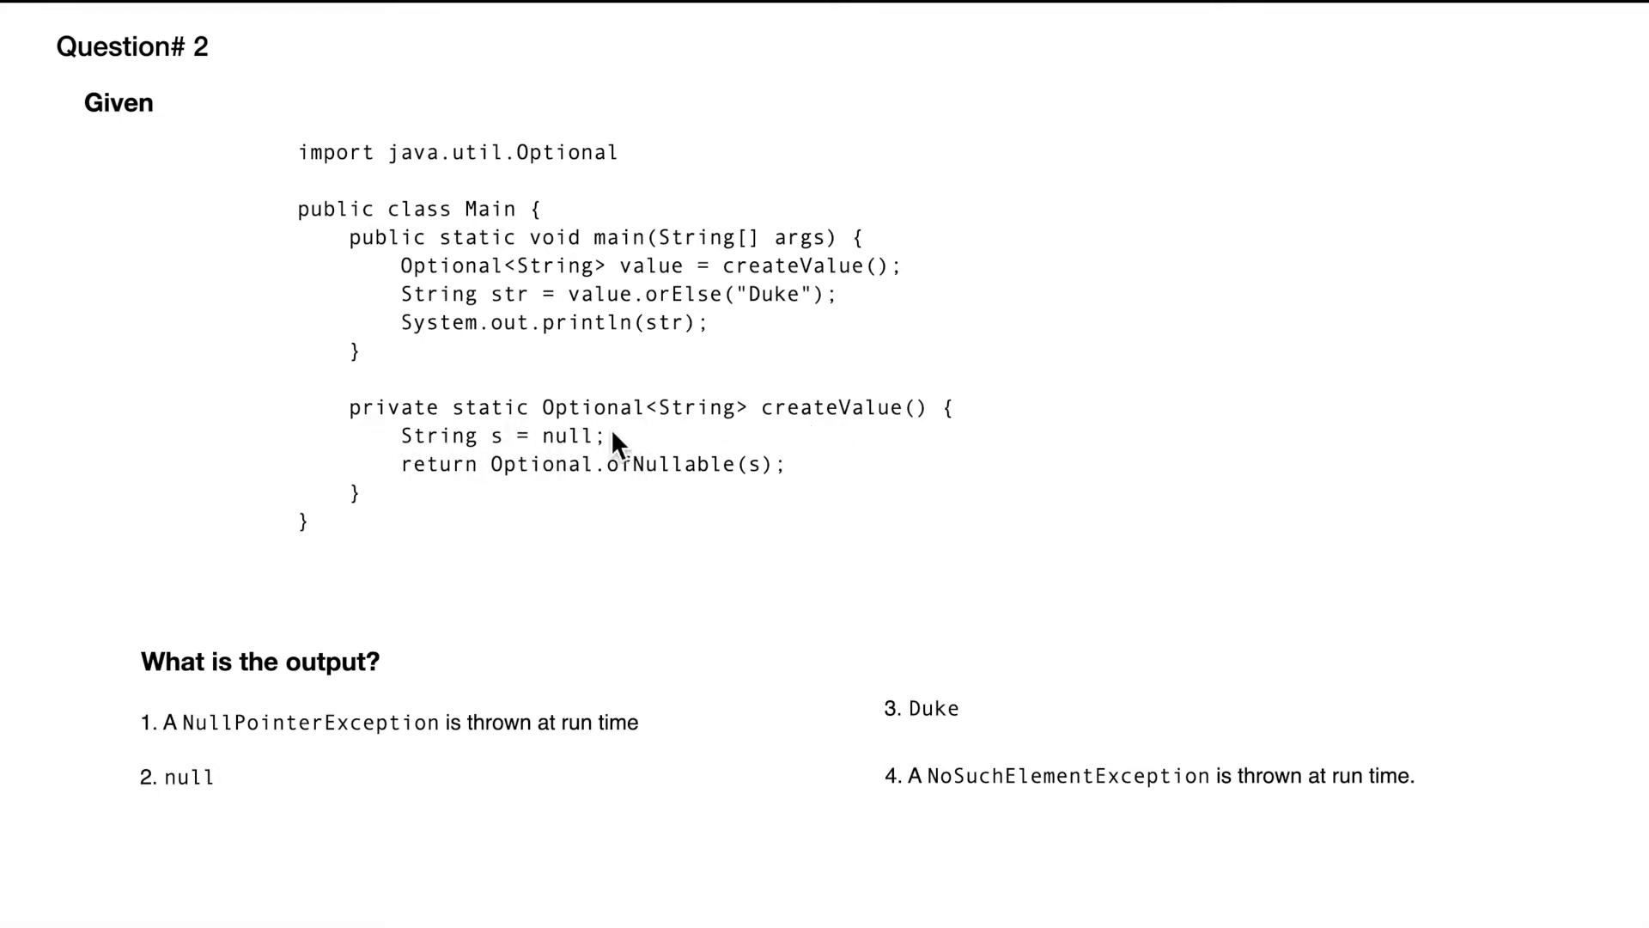
pyautogui.moveTo(165, 683)
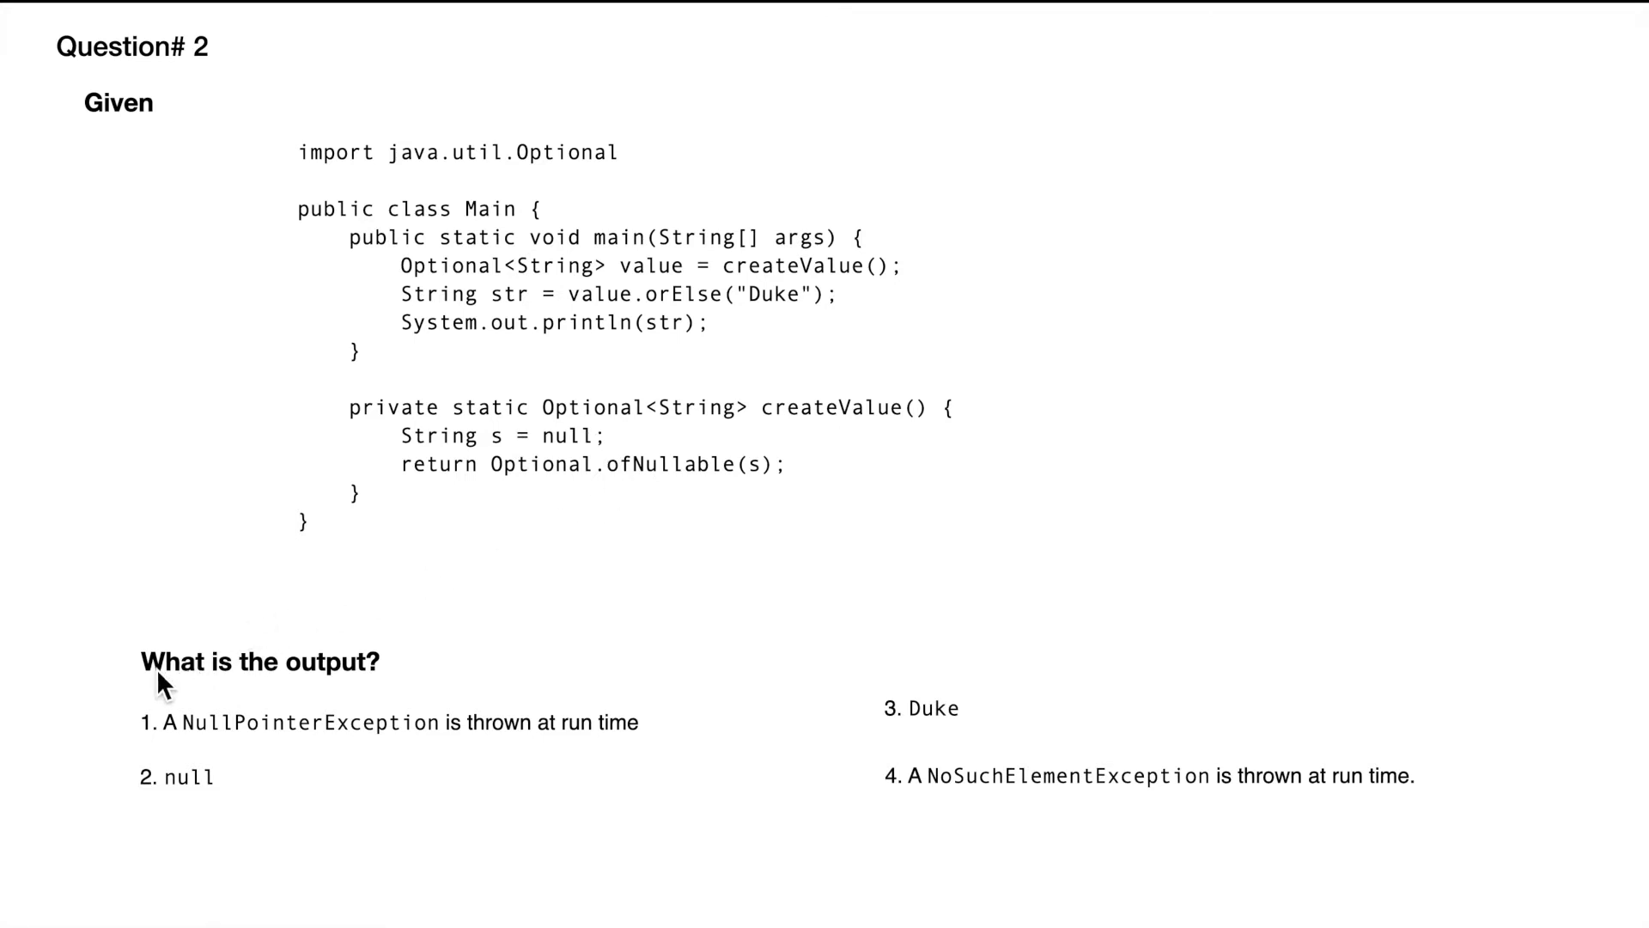
pyautogui.moveTo(376, 699)
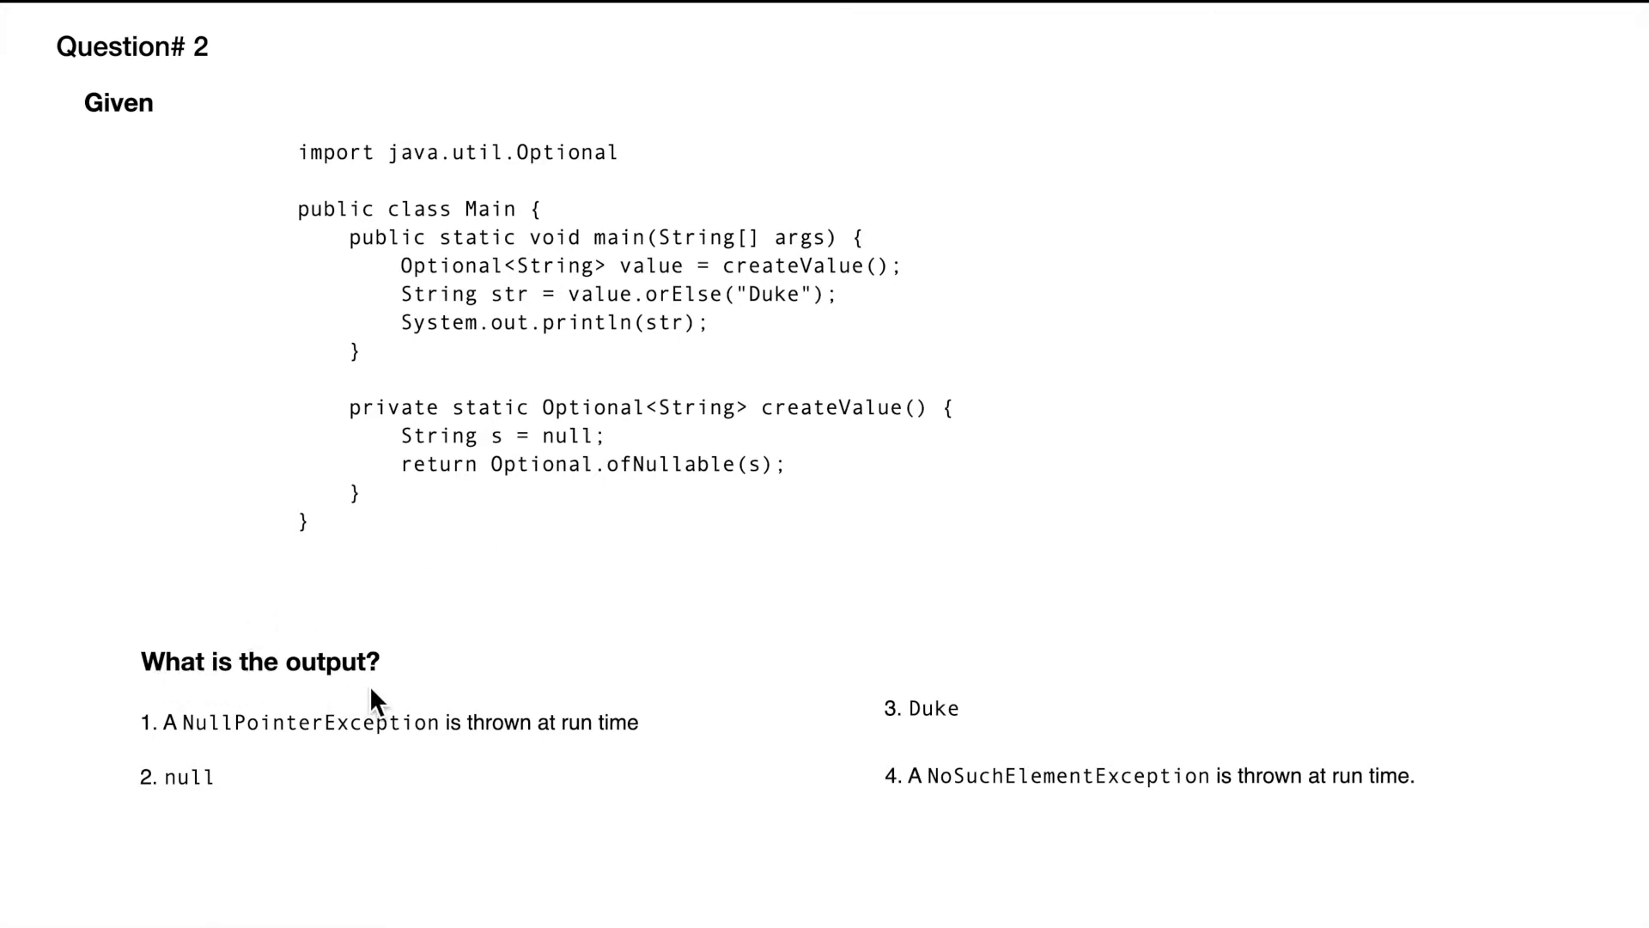
pyautogui.moveTo(615, 272)
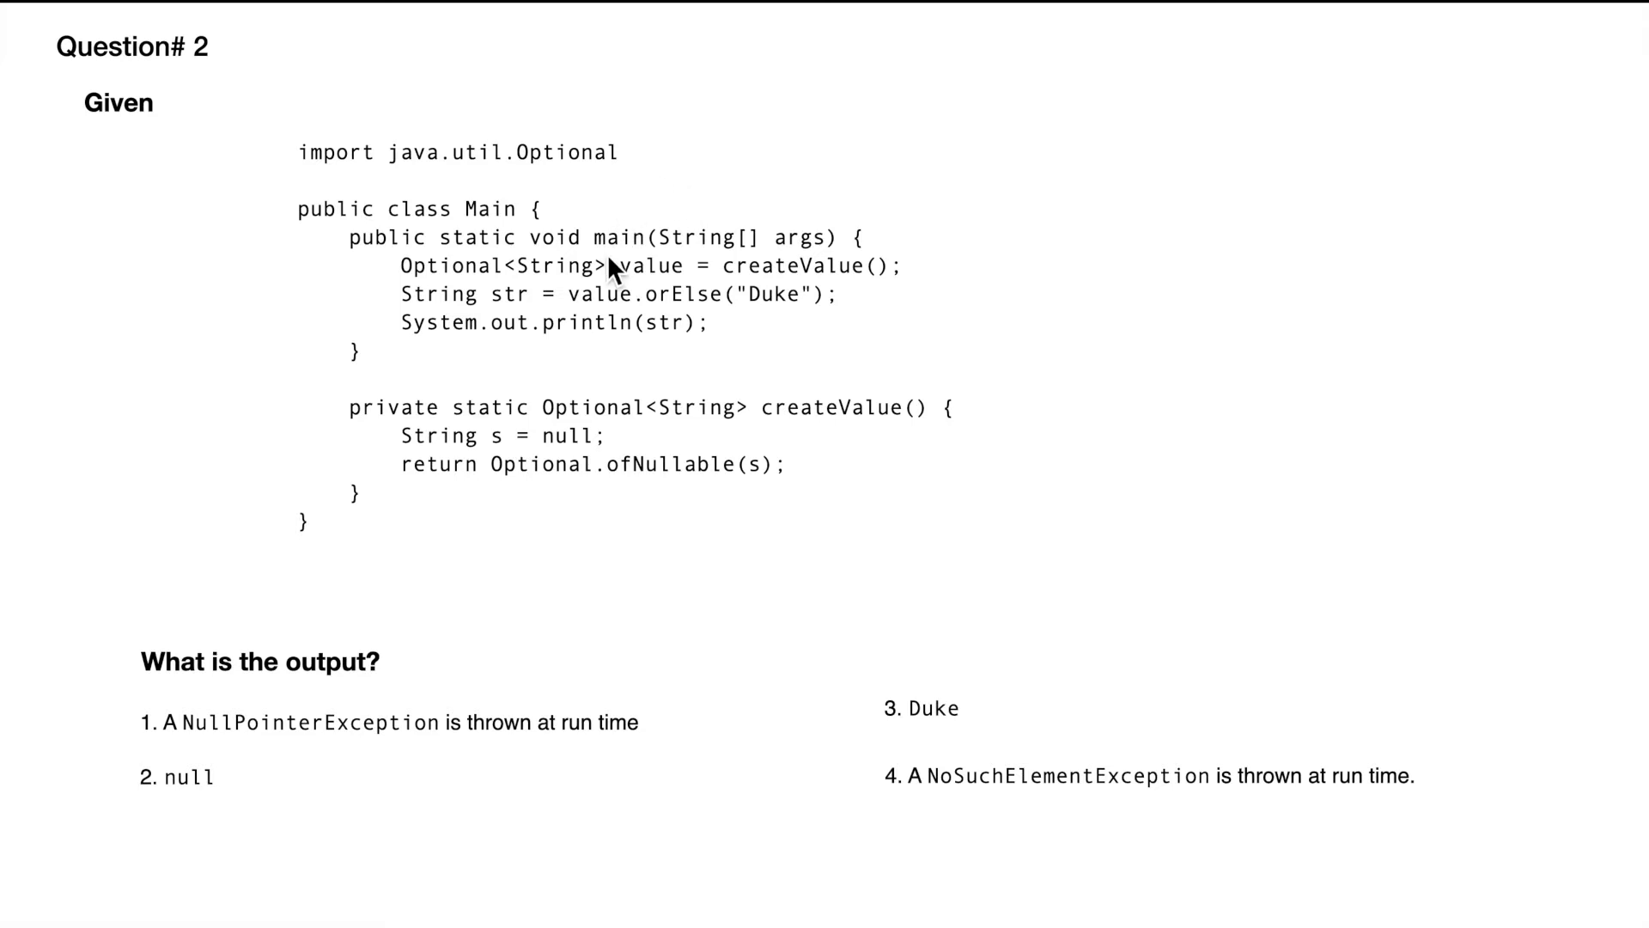
pyautogui.moveTo(629, 395)
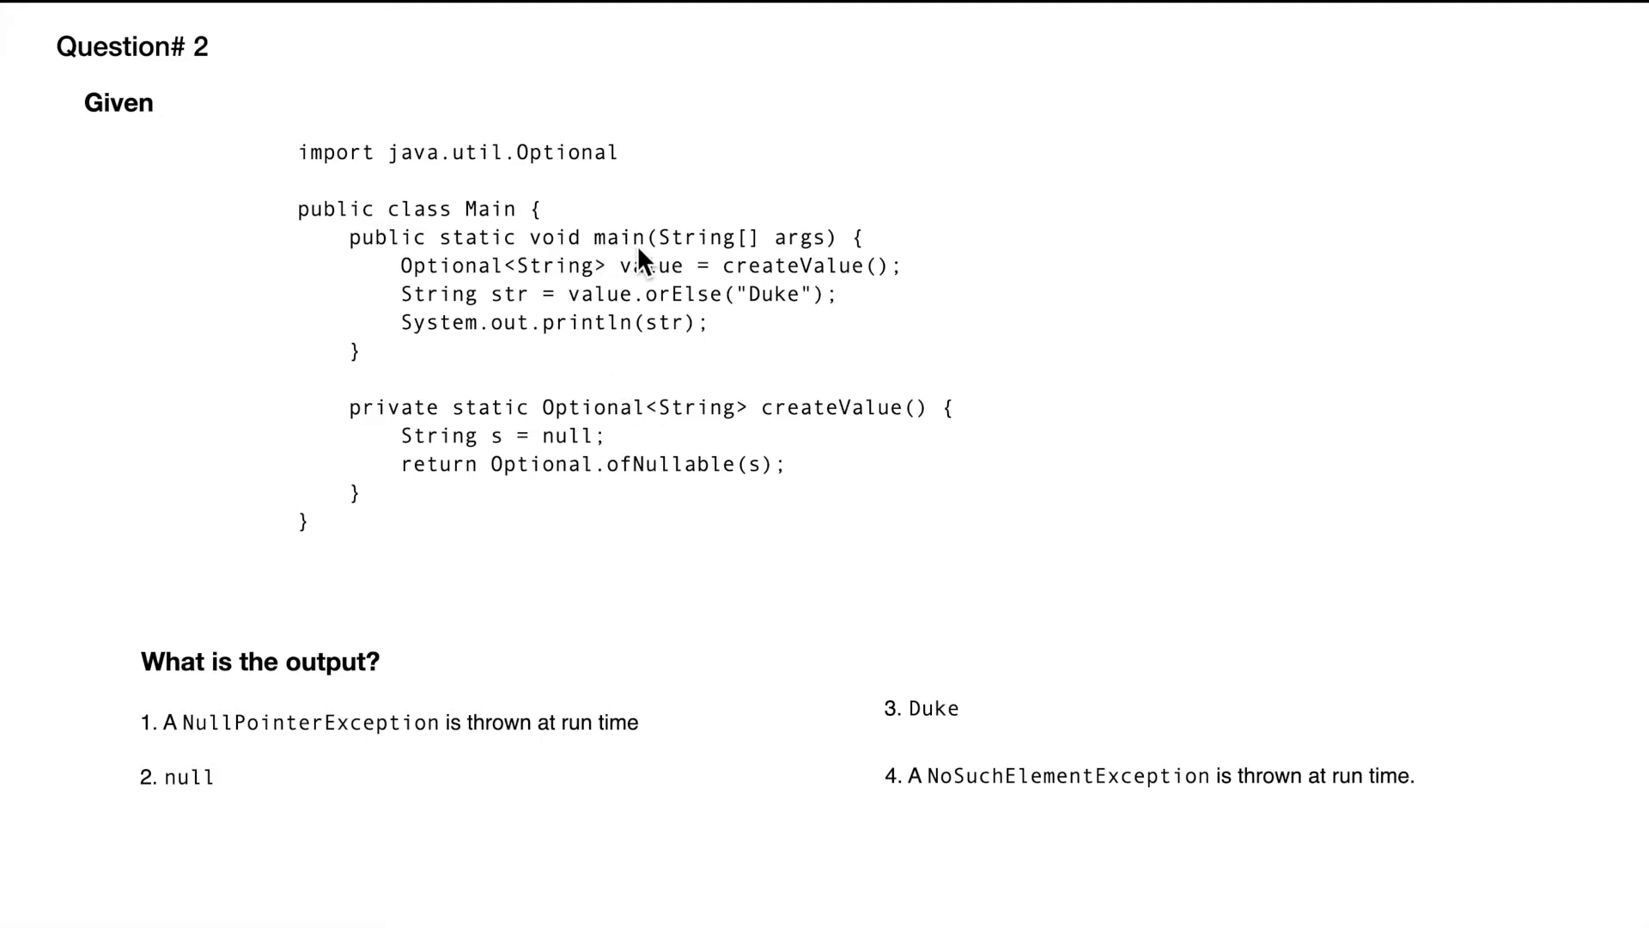
pyautogui.moveTo(737, 291)
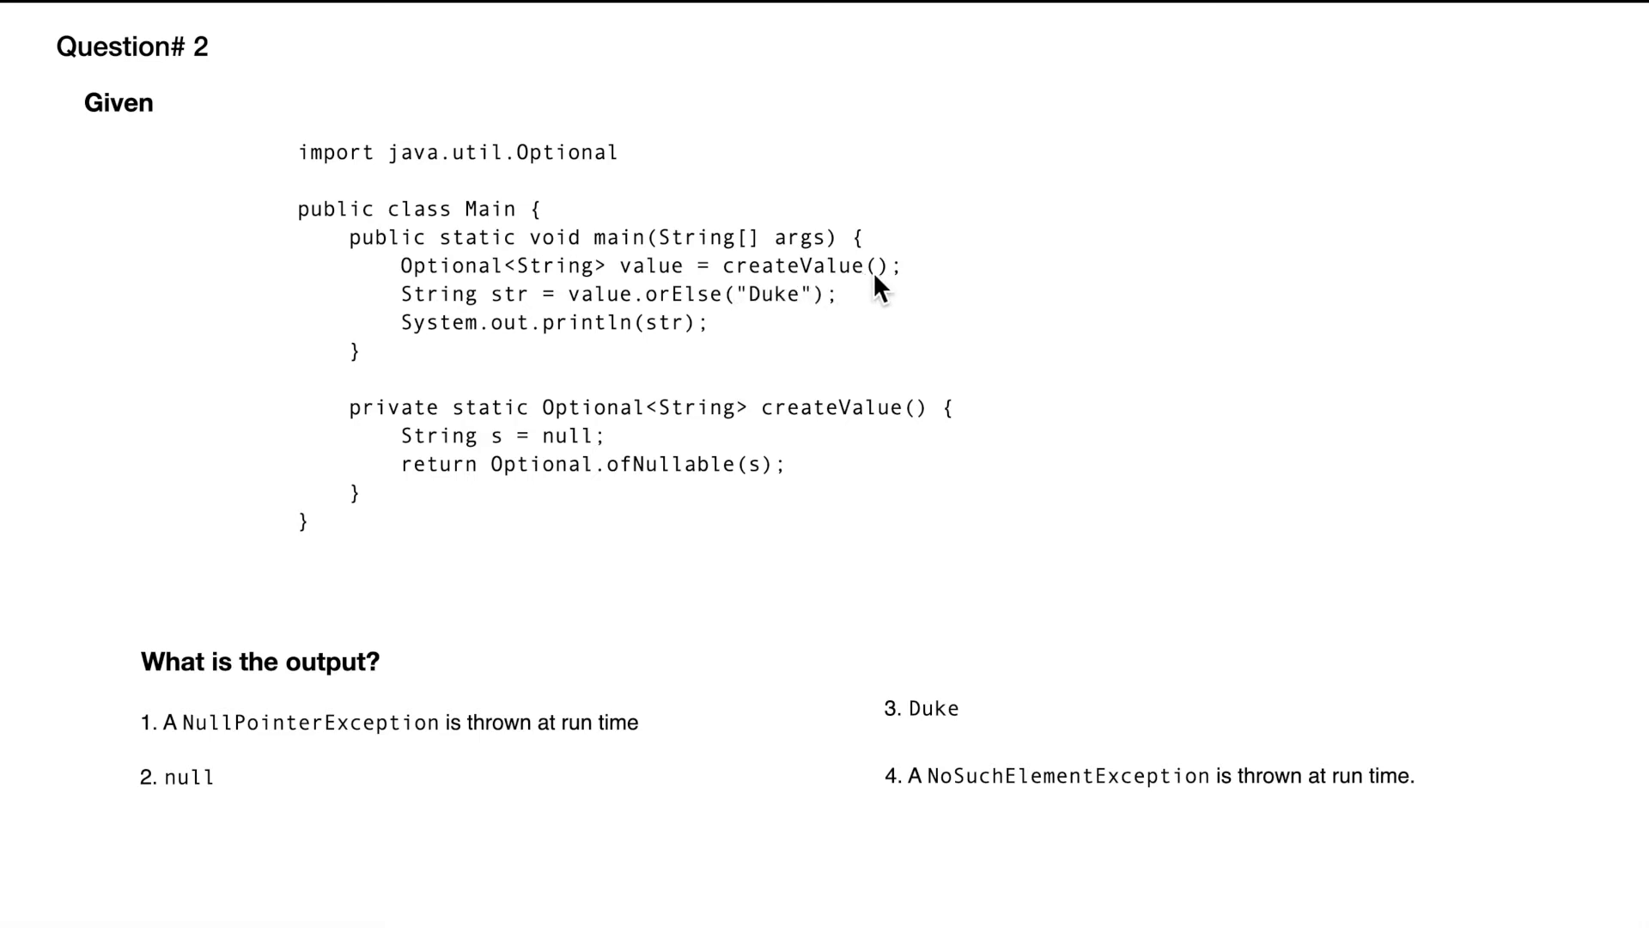
pyautogui.moveTo(783, 287)
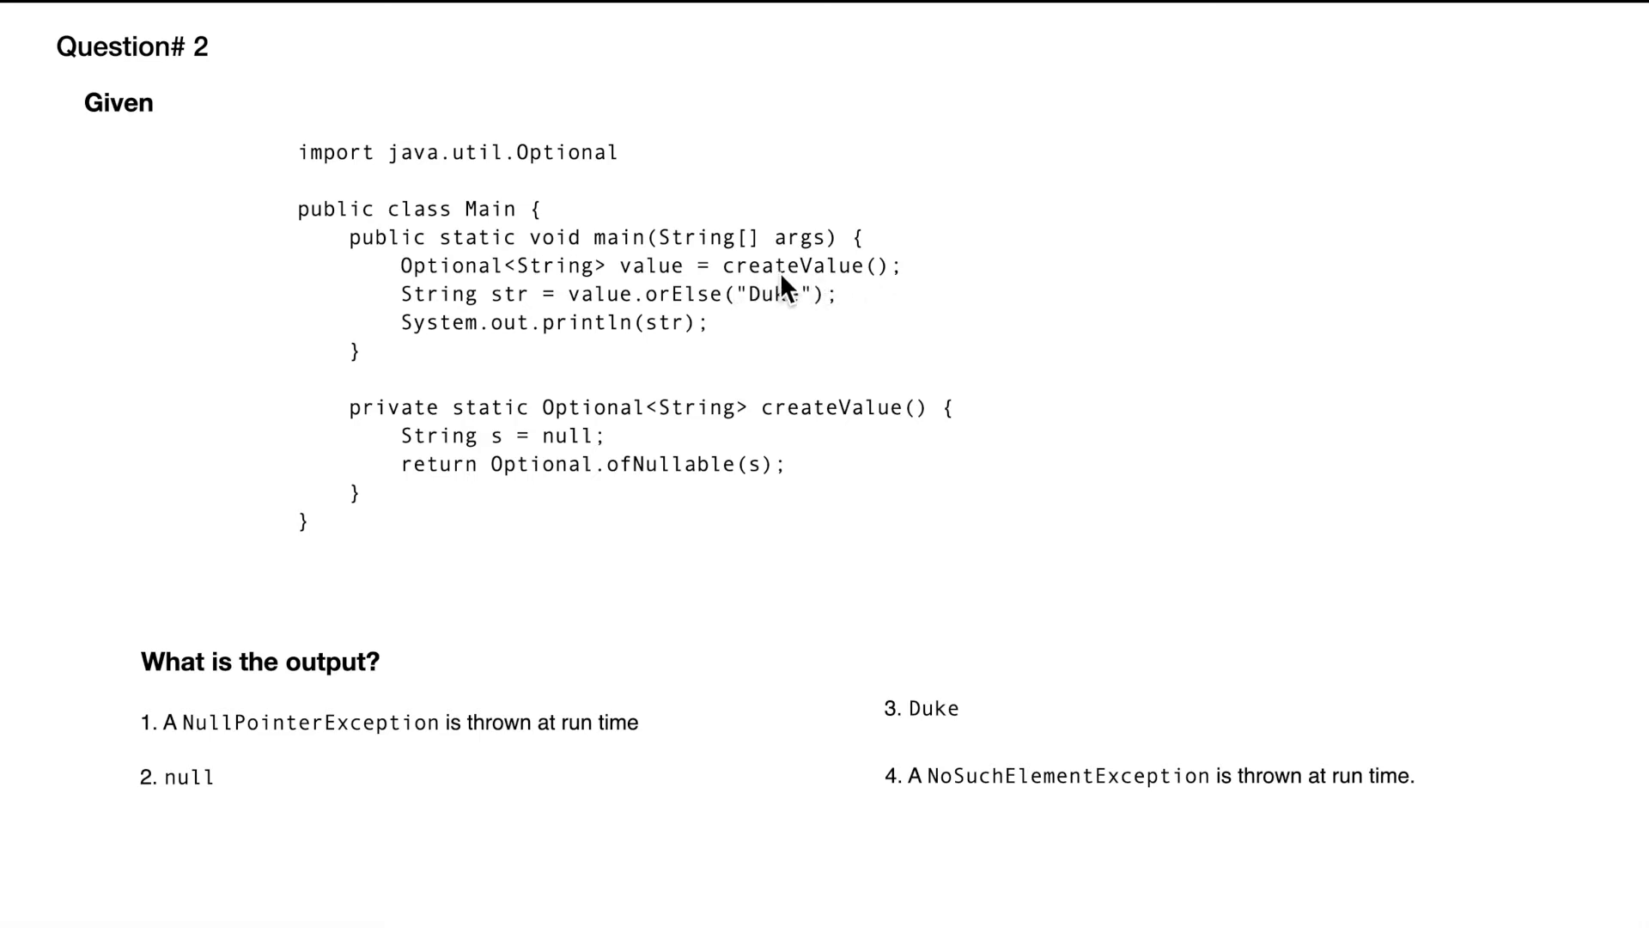
pyautogui.moveTo(655, 292)
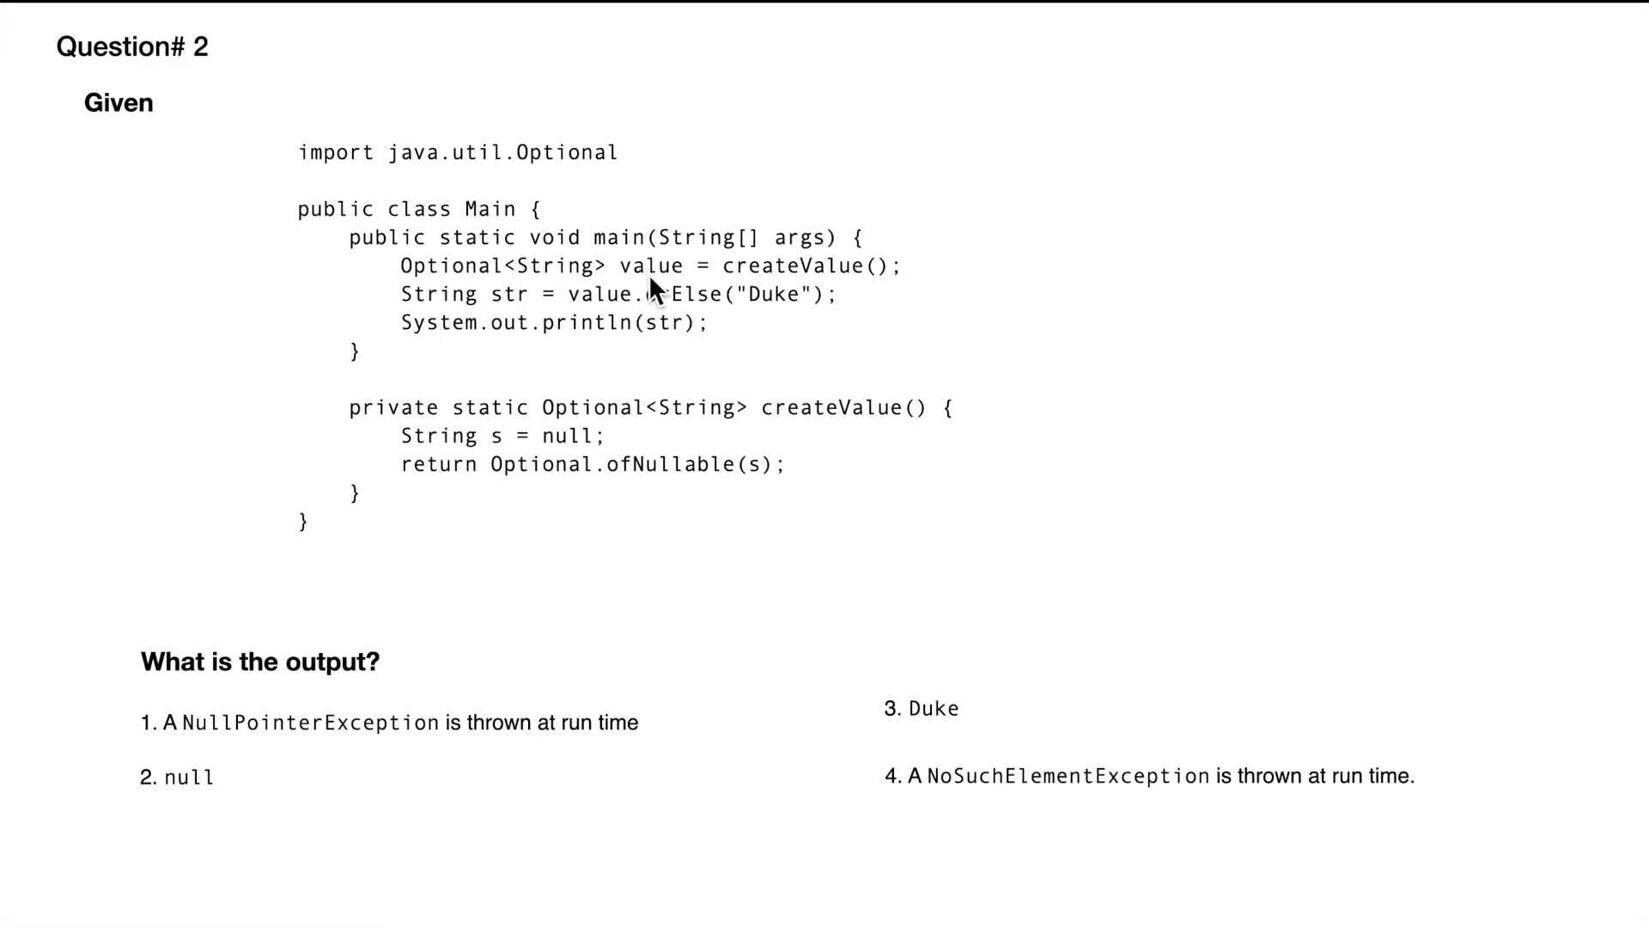
pyautogui.moveTo(658, 284)
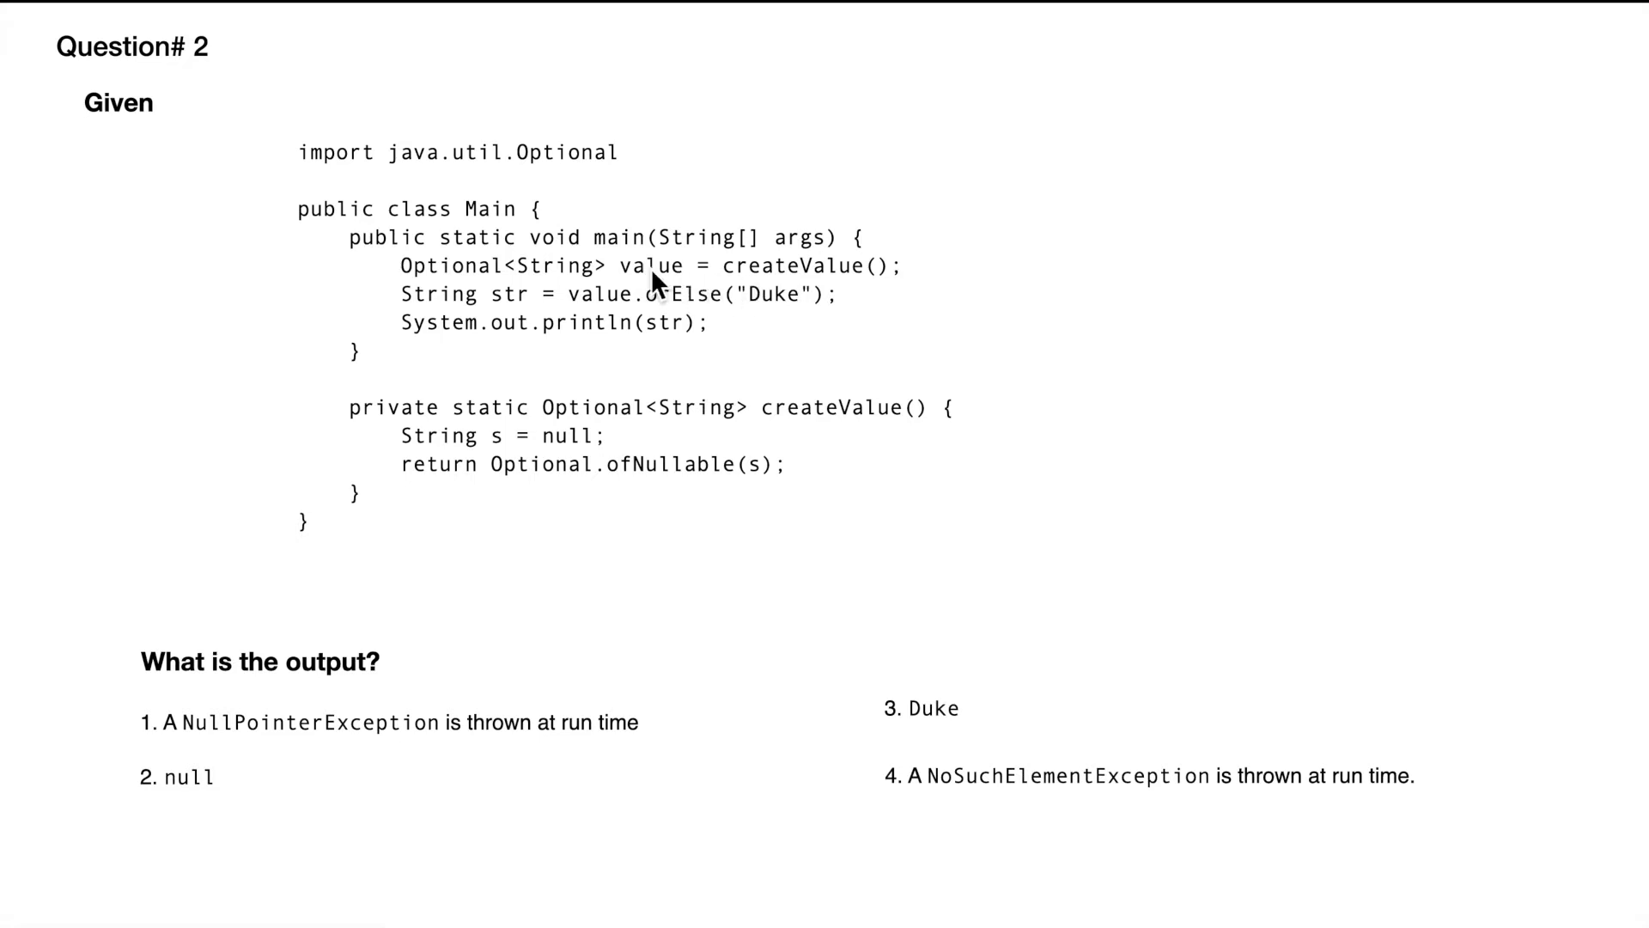
pyautogui.moveTo(827, 299)
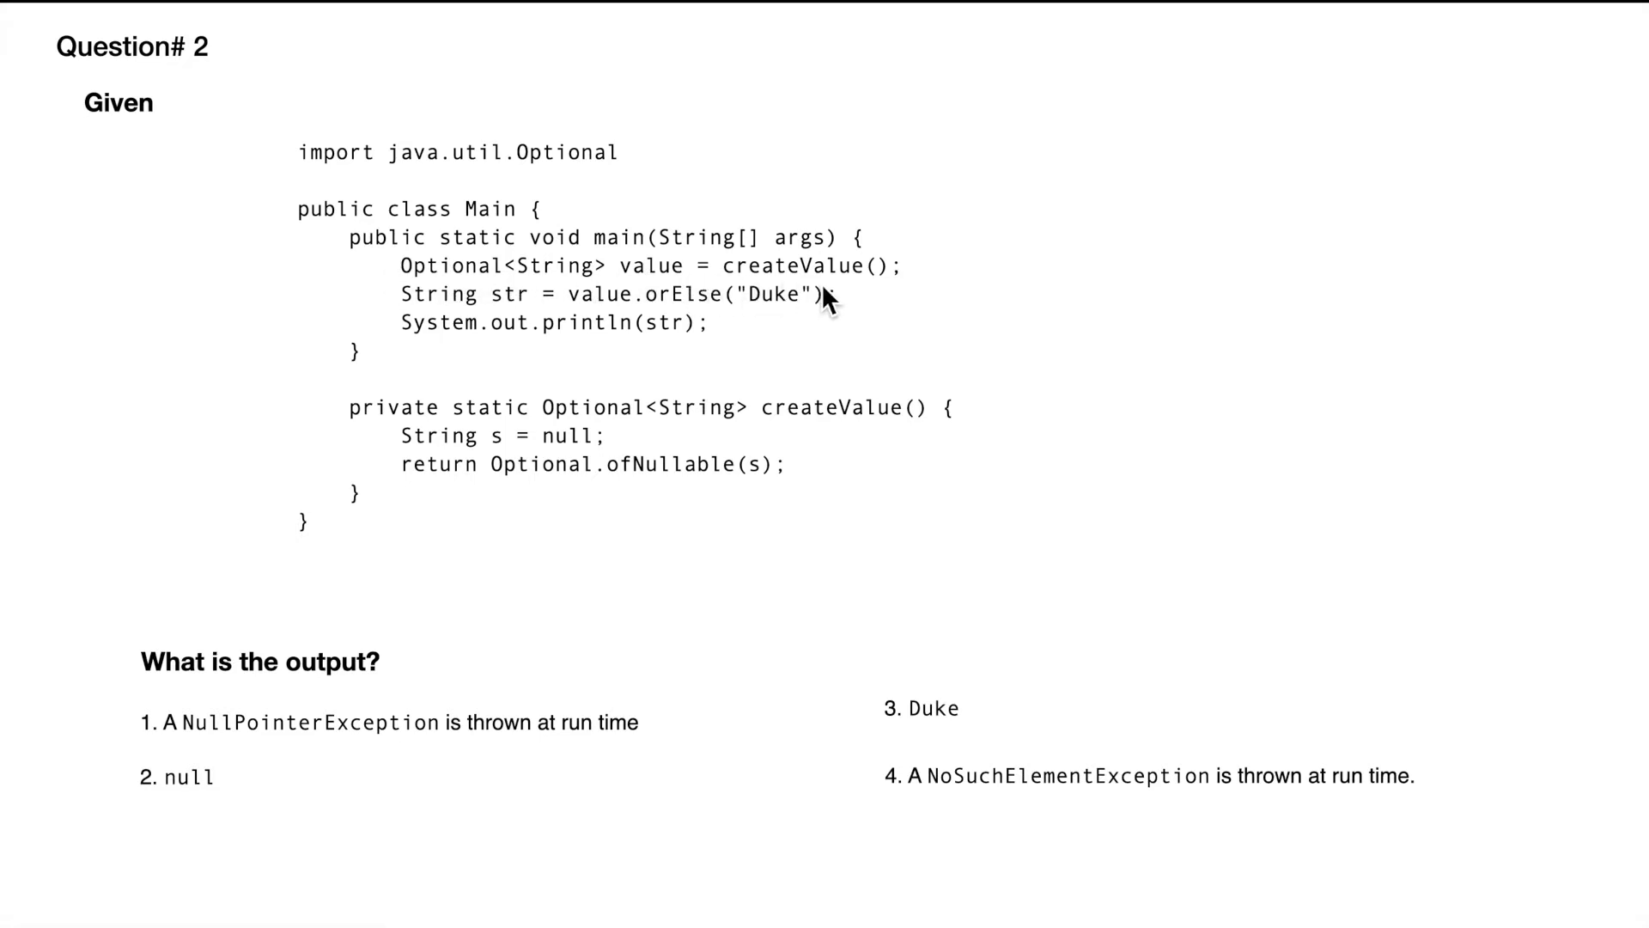
pyautogui.moveTo(836, 429)
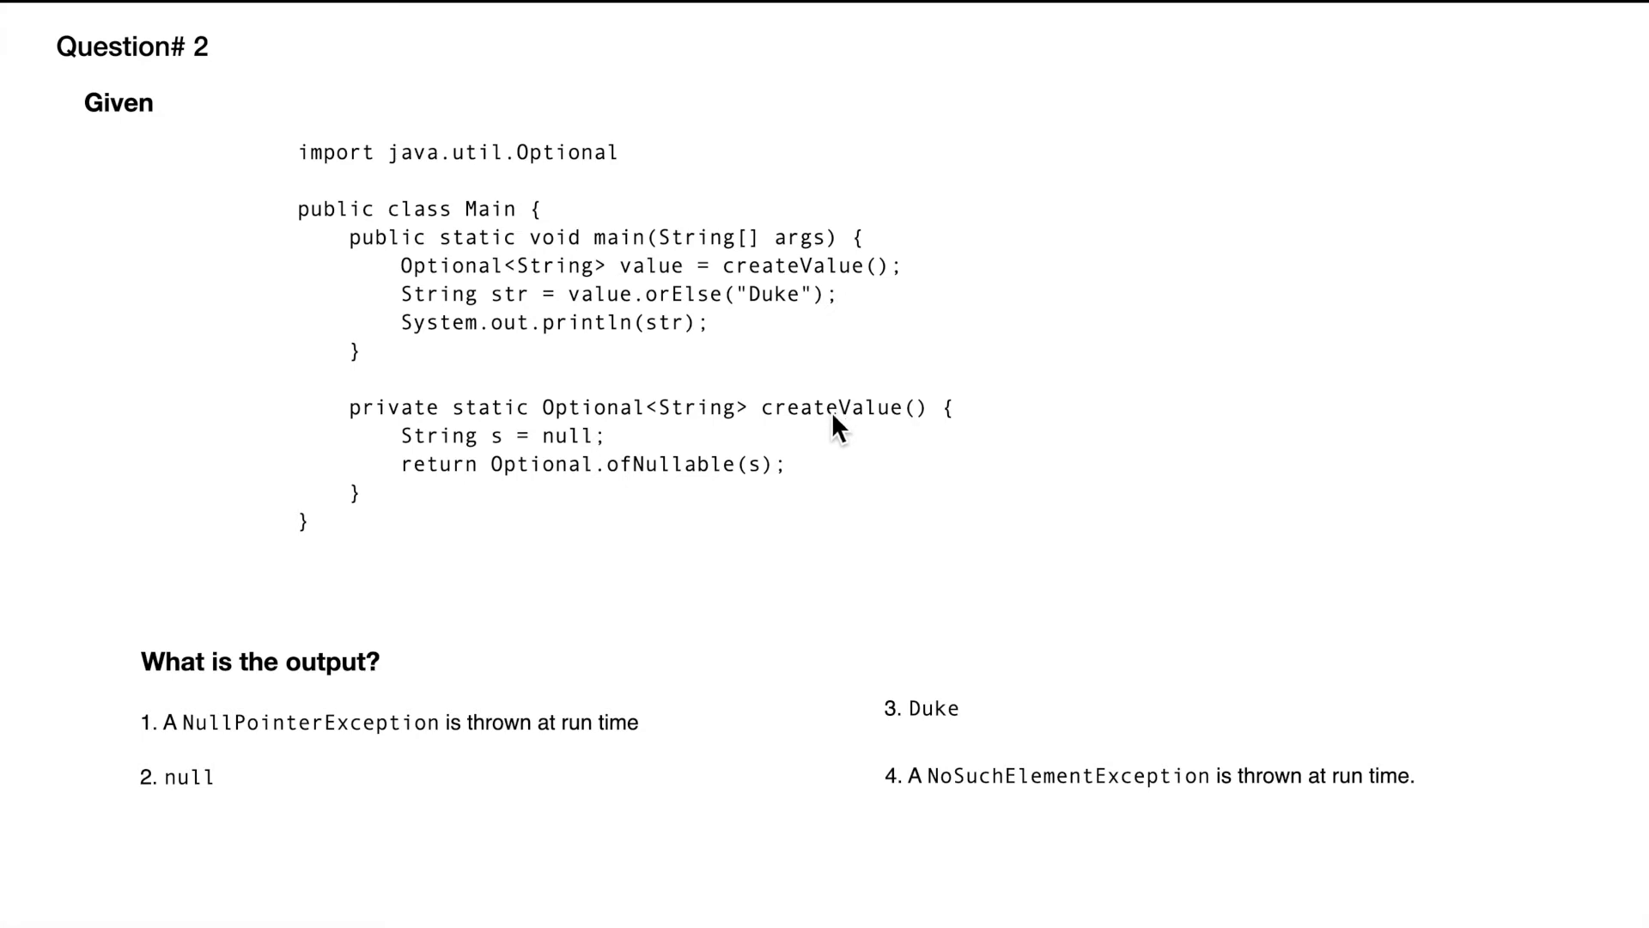
pyautogui.moveTo(438, 462)
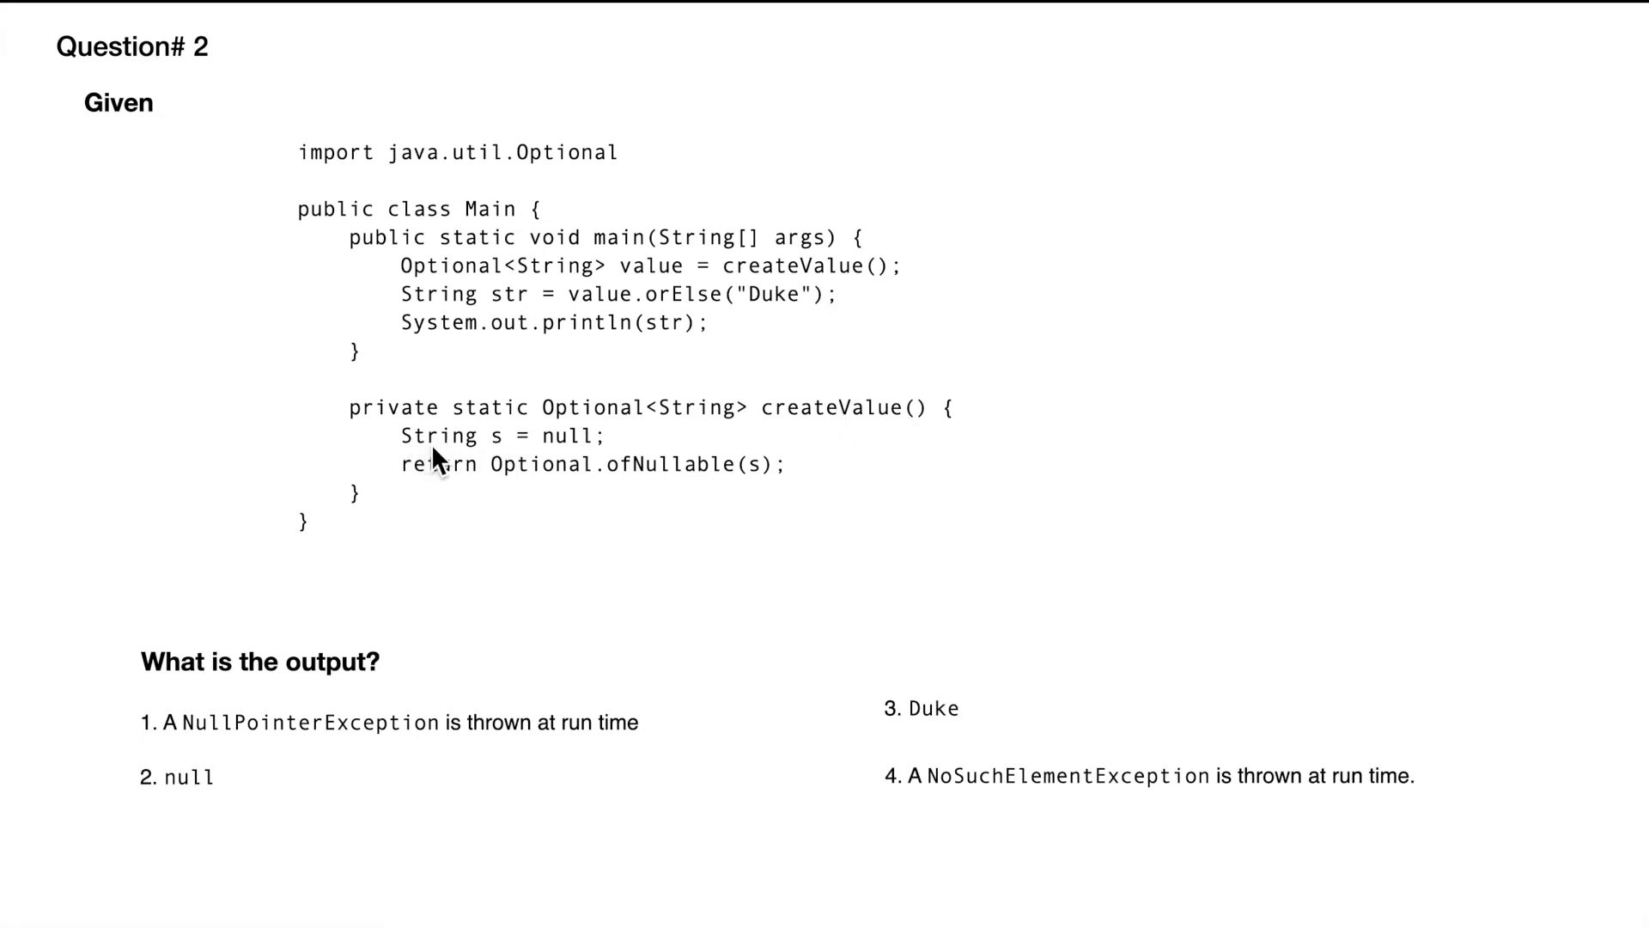
pyautogui.moveTo(578, 457)
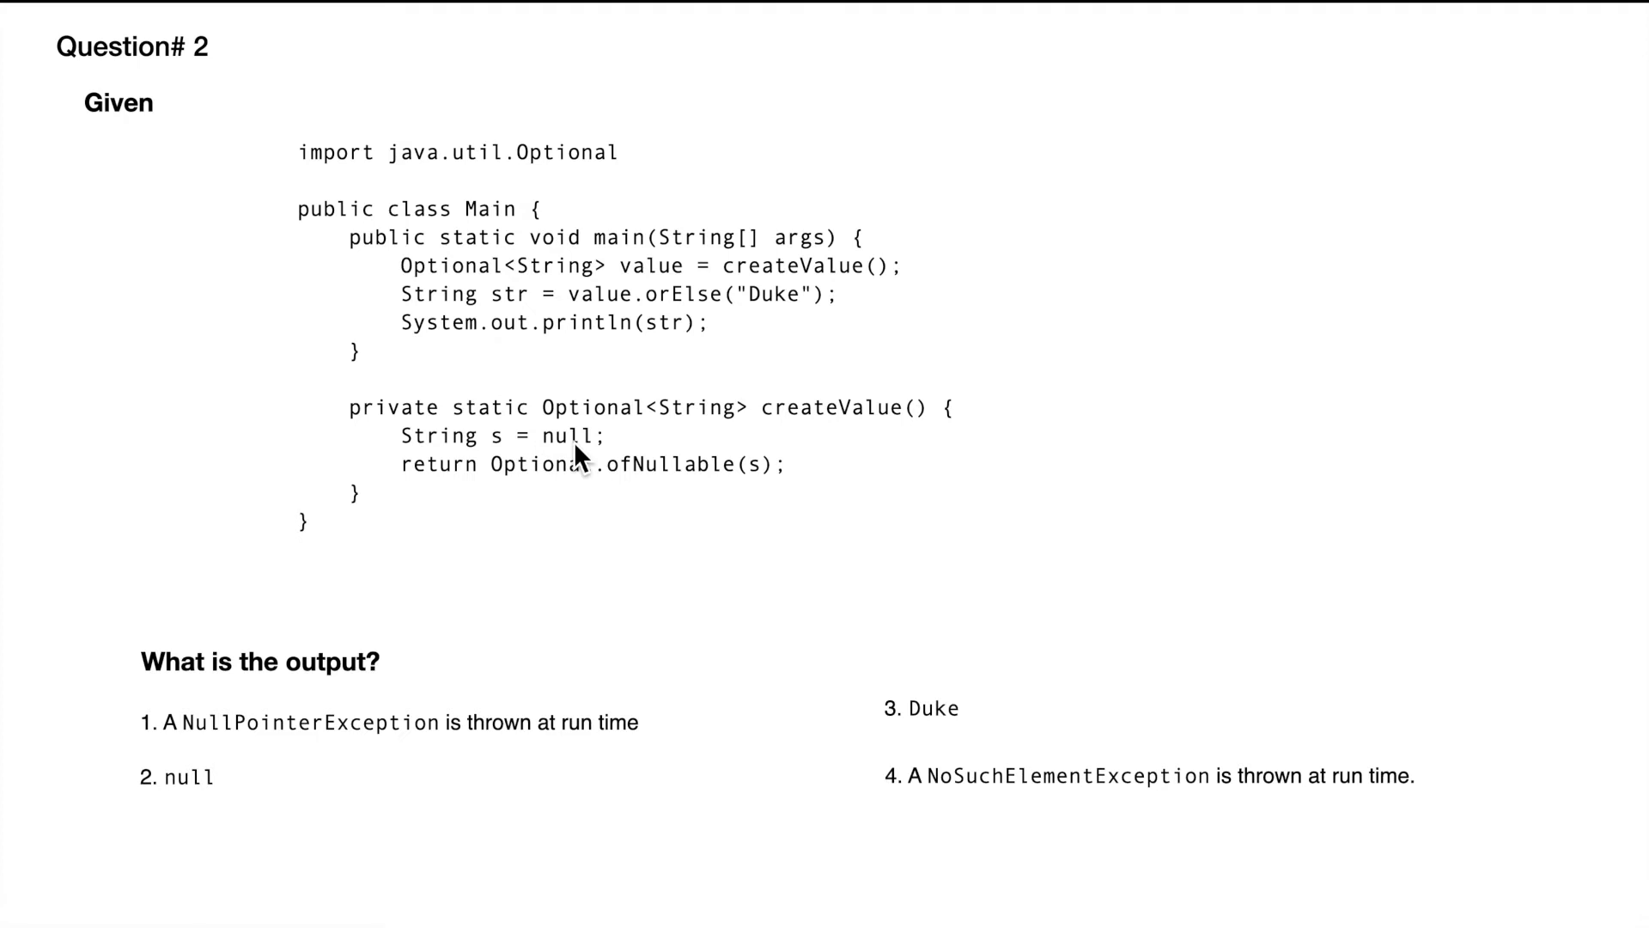
pyautogui.moveTo(545, 492)
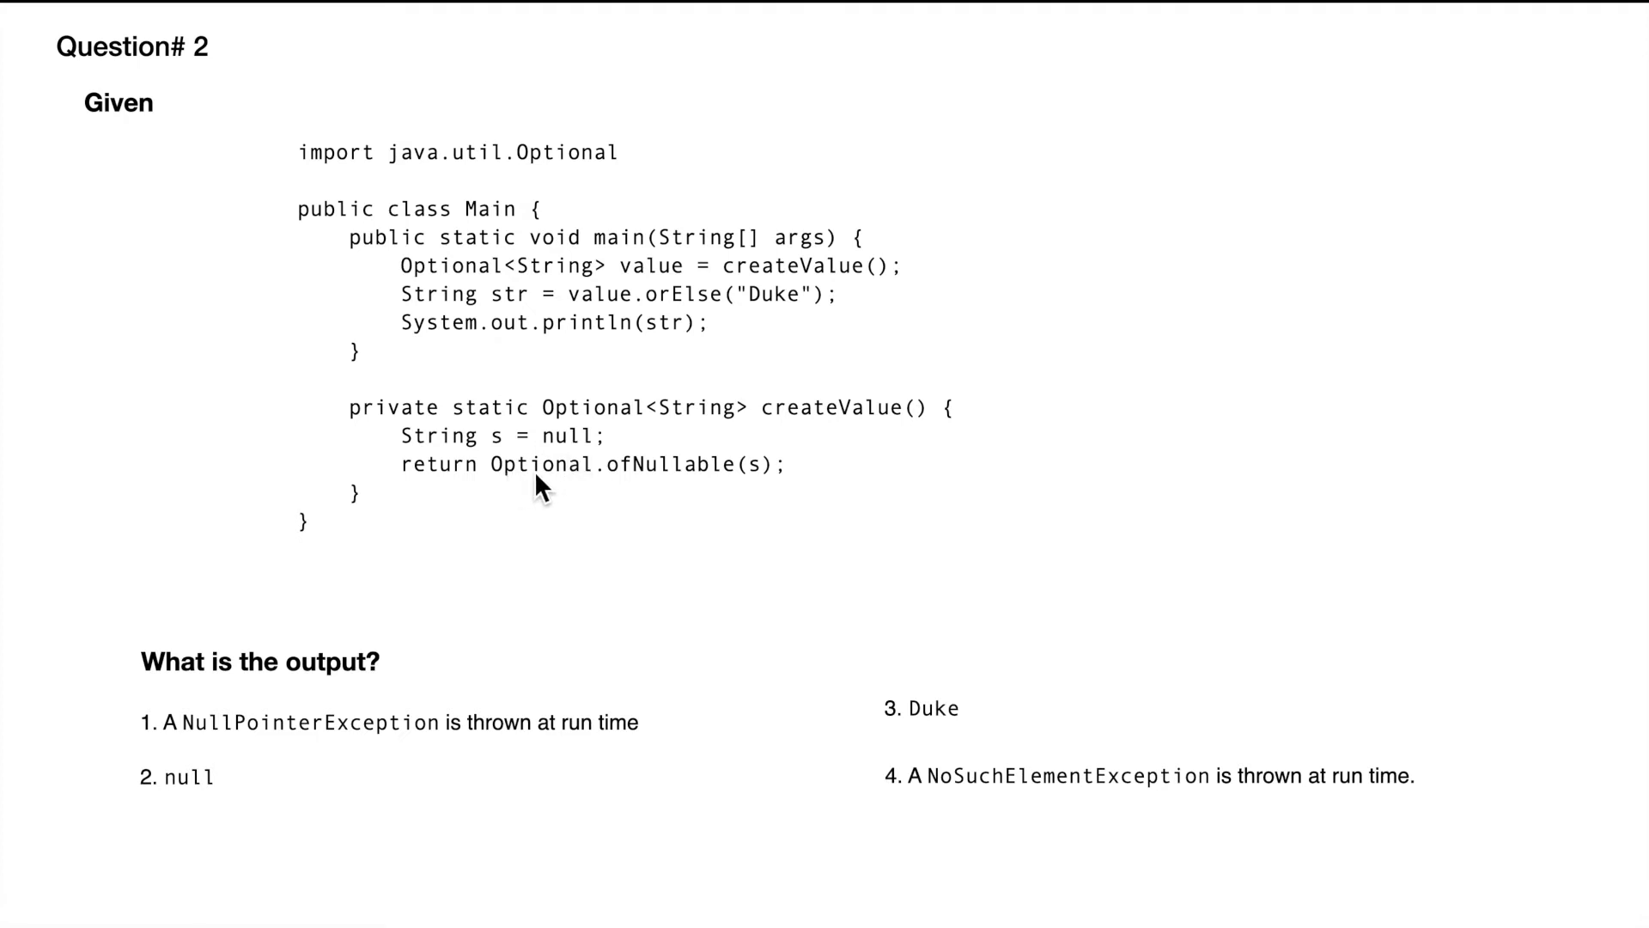
pyautogui.moveTo(767, 495)
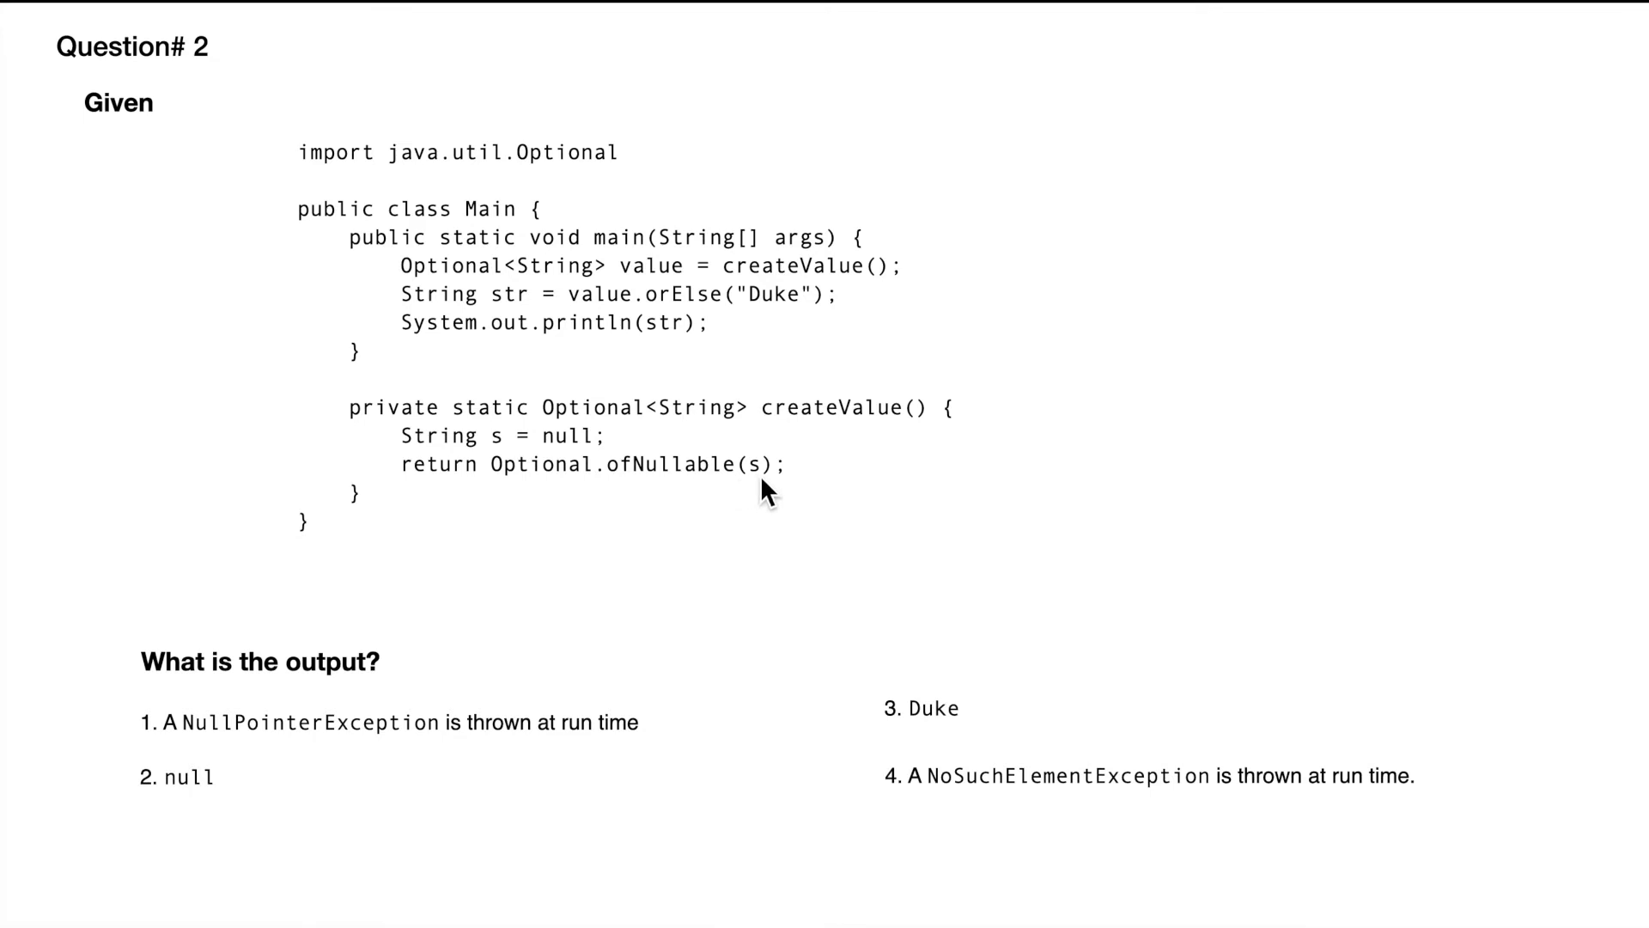
pyautogui.moveTo(605, 447)
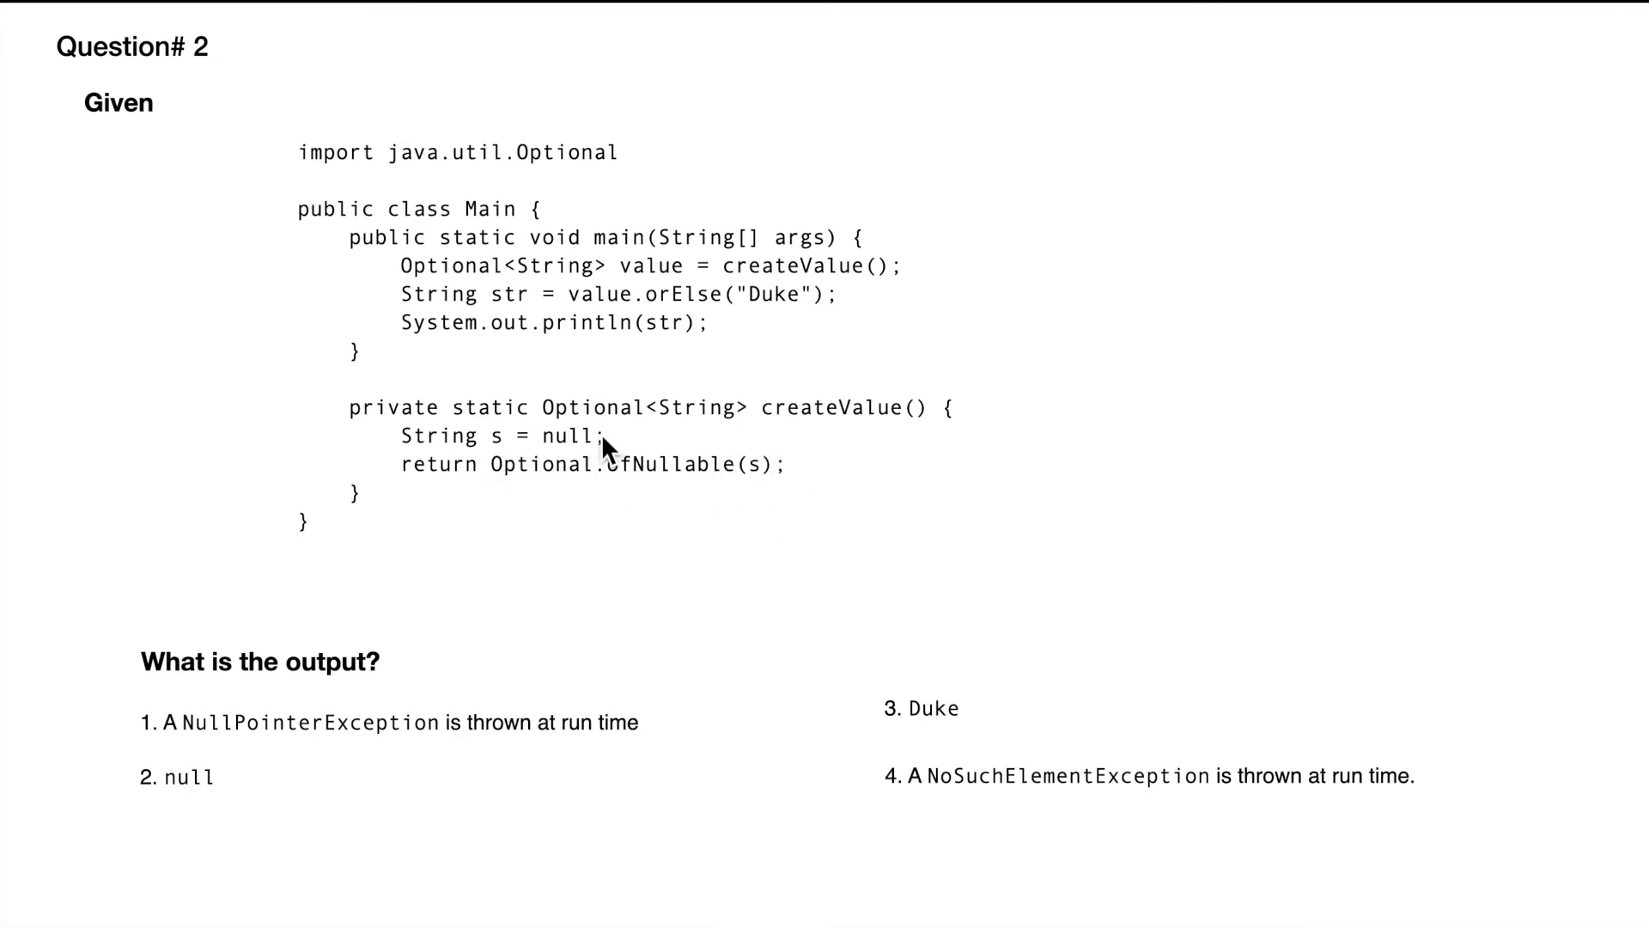
pyautogui.moveTo(773, 486)
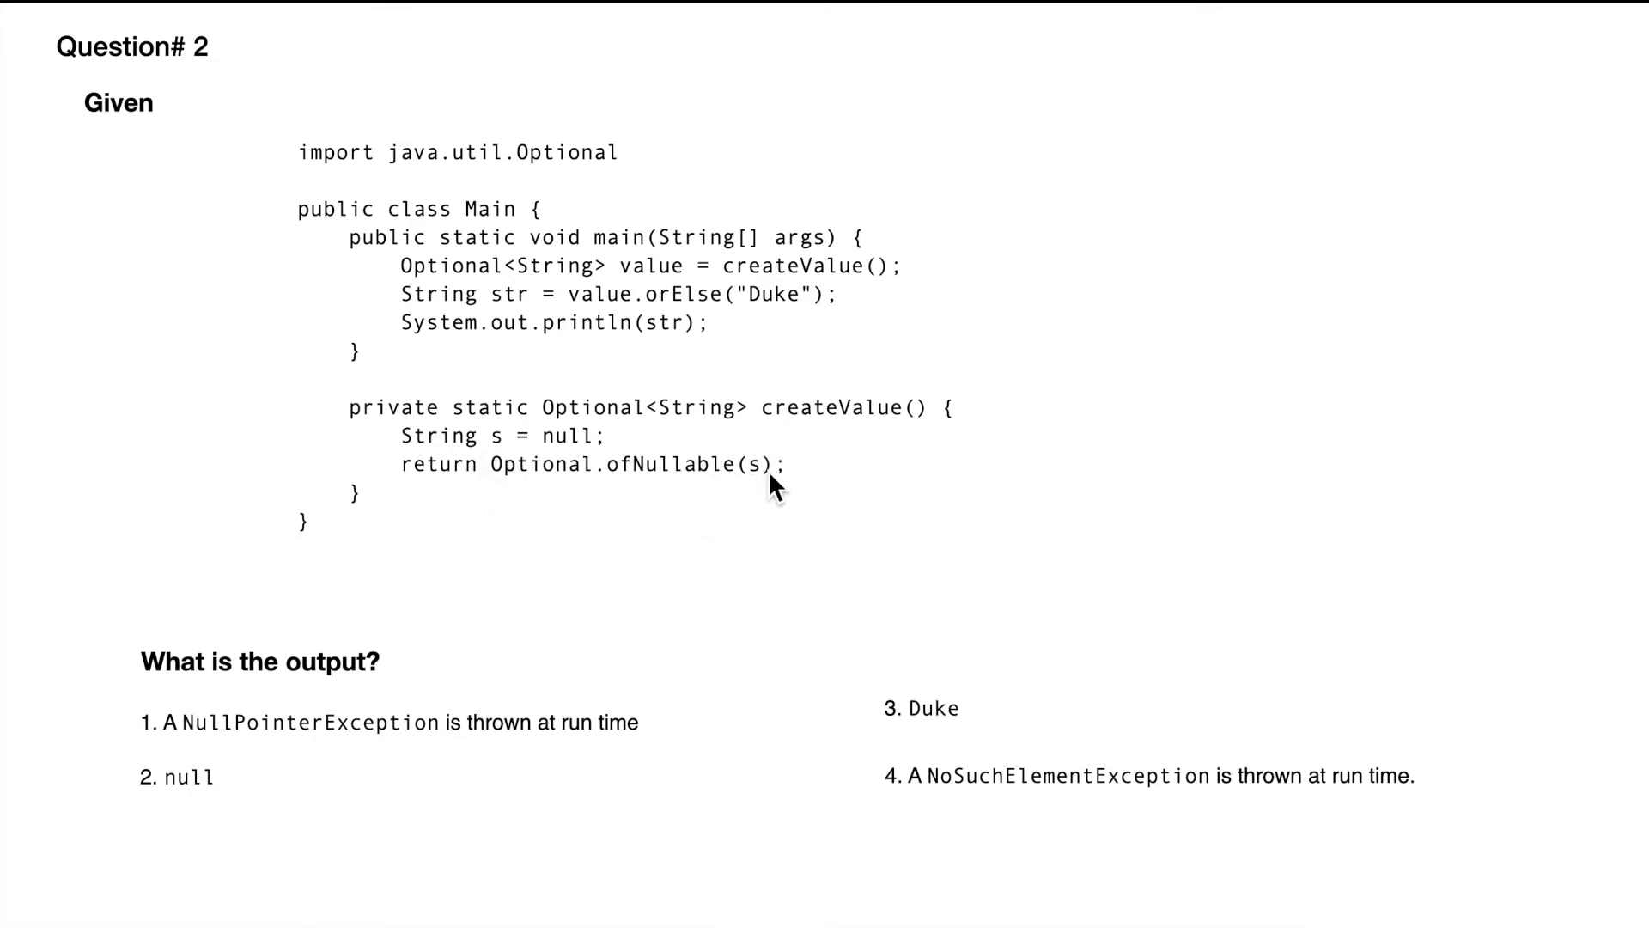
pyautogui.moveTo(682, 476)
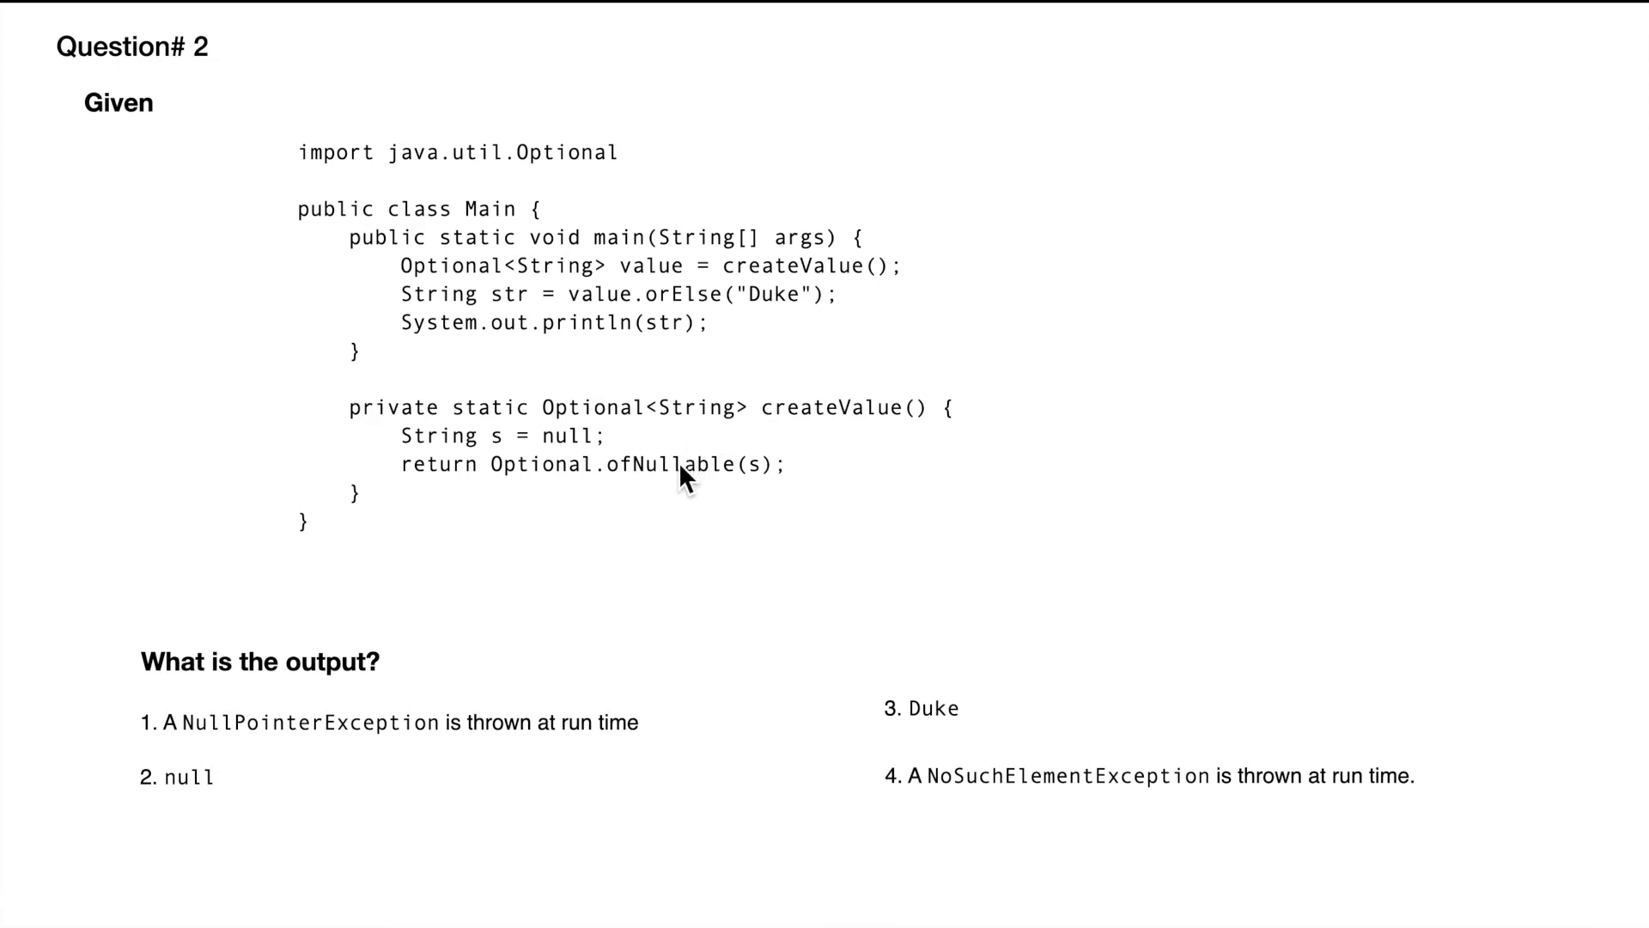
pyautogui.moveTo(728, 251)
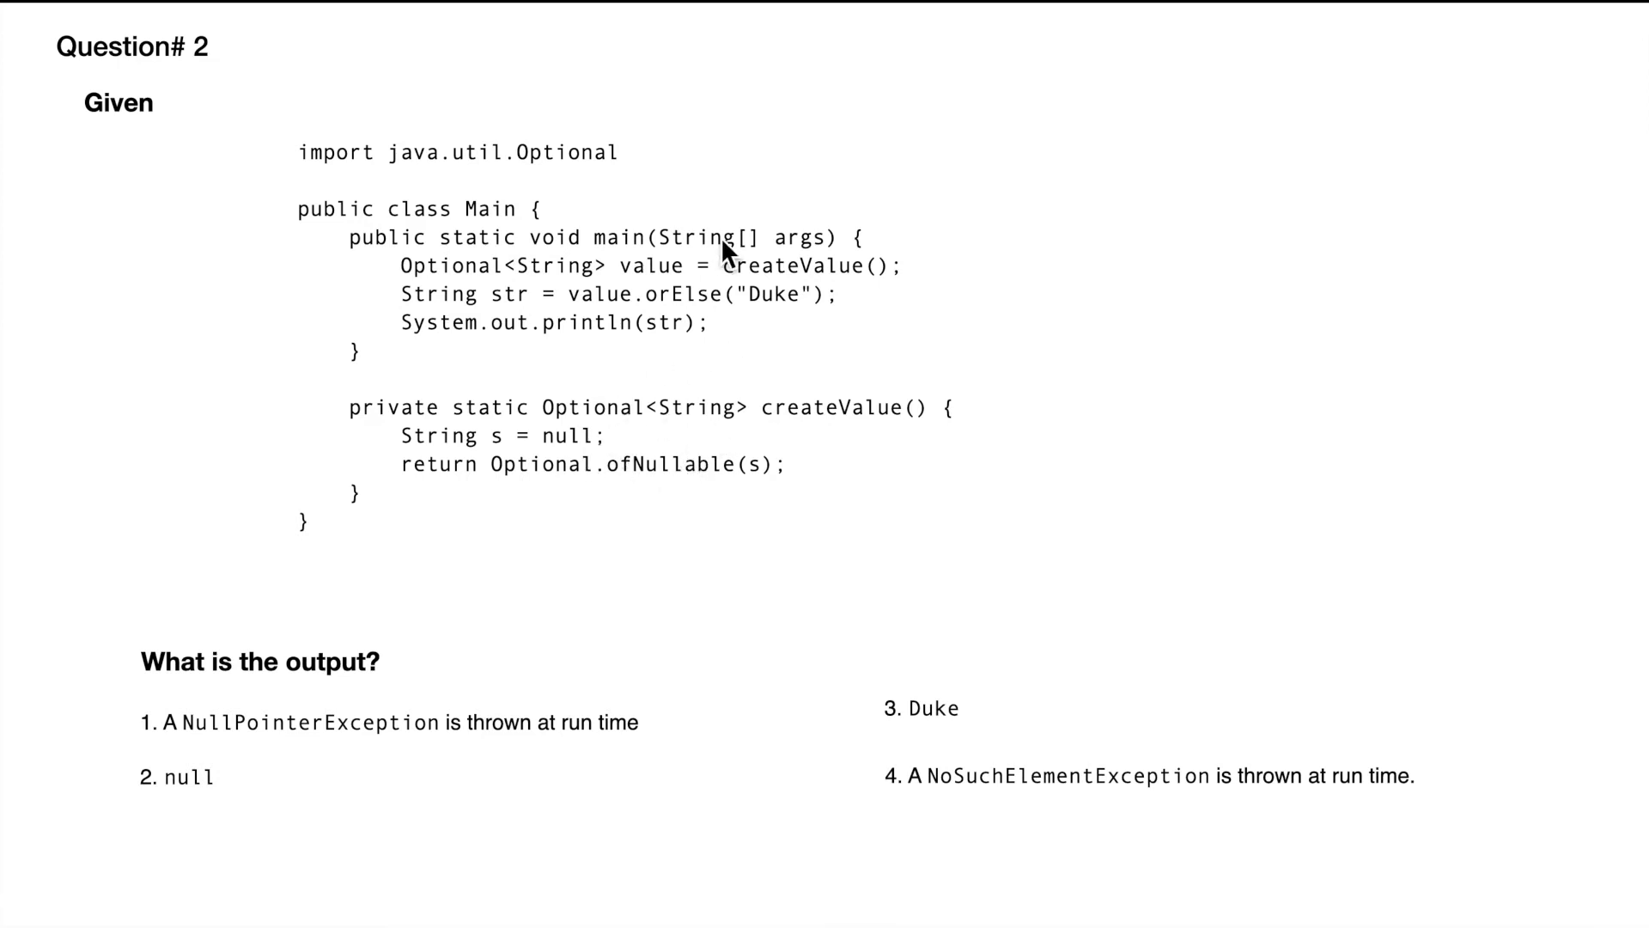
pyautogui.moveTo(654, 283)
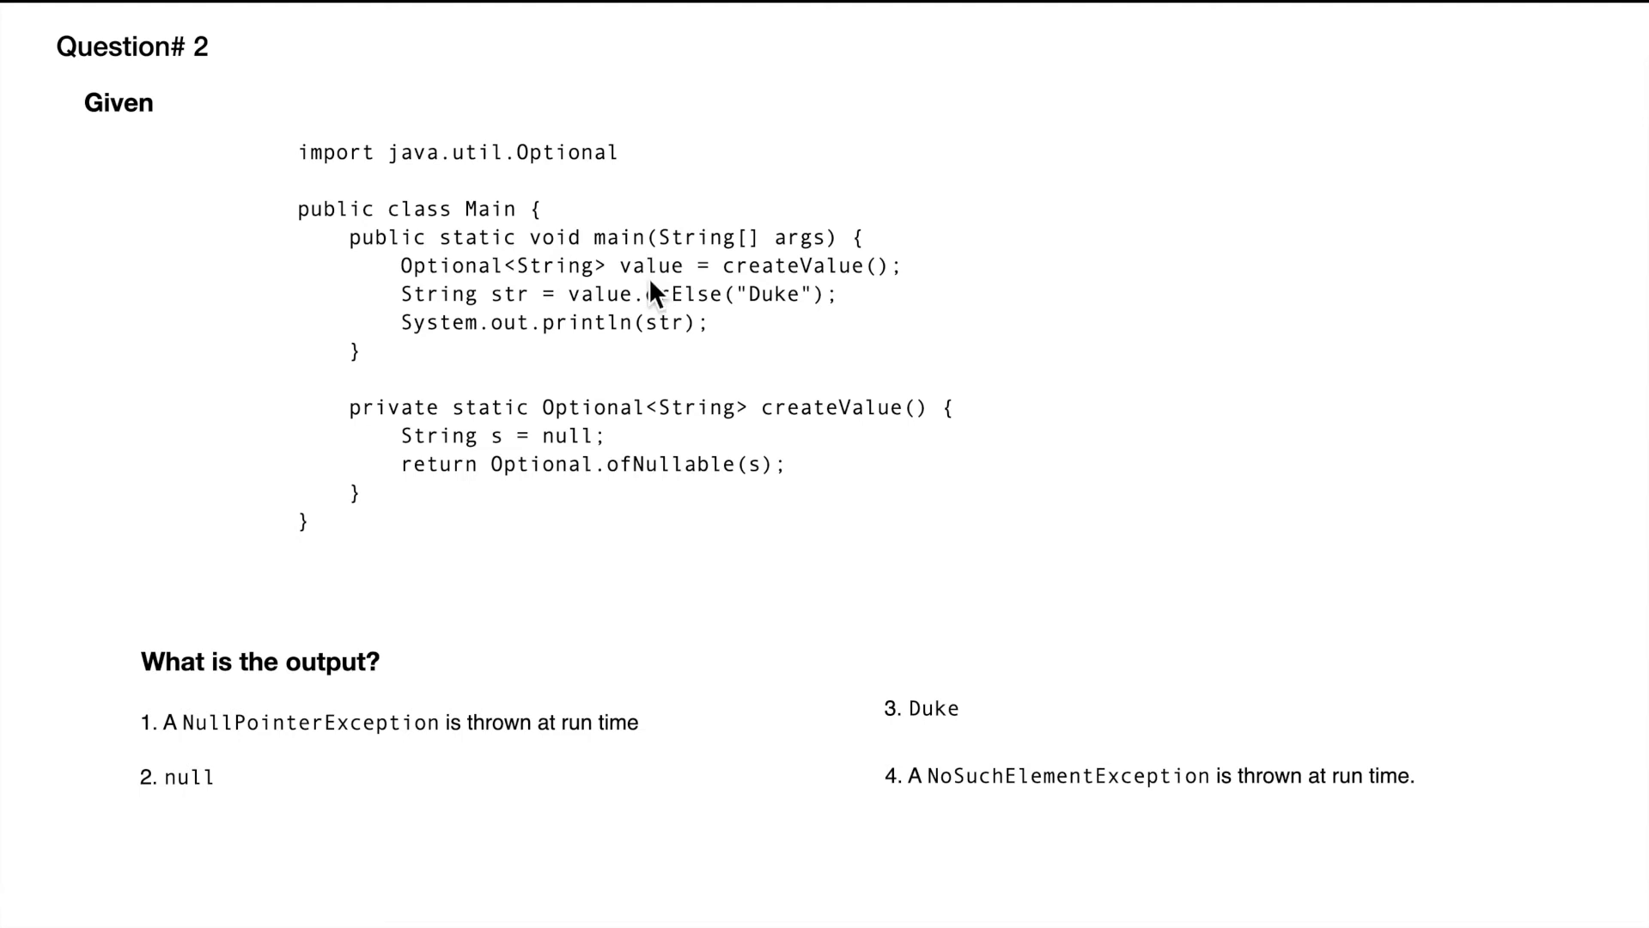
pyautogui.moveTo(589, 318)
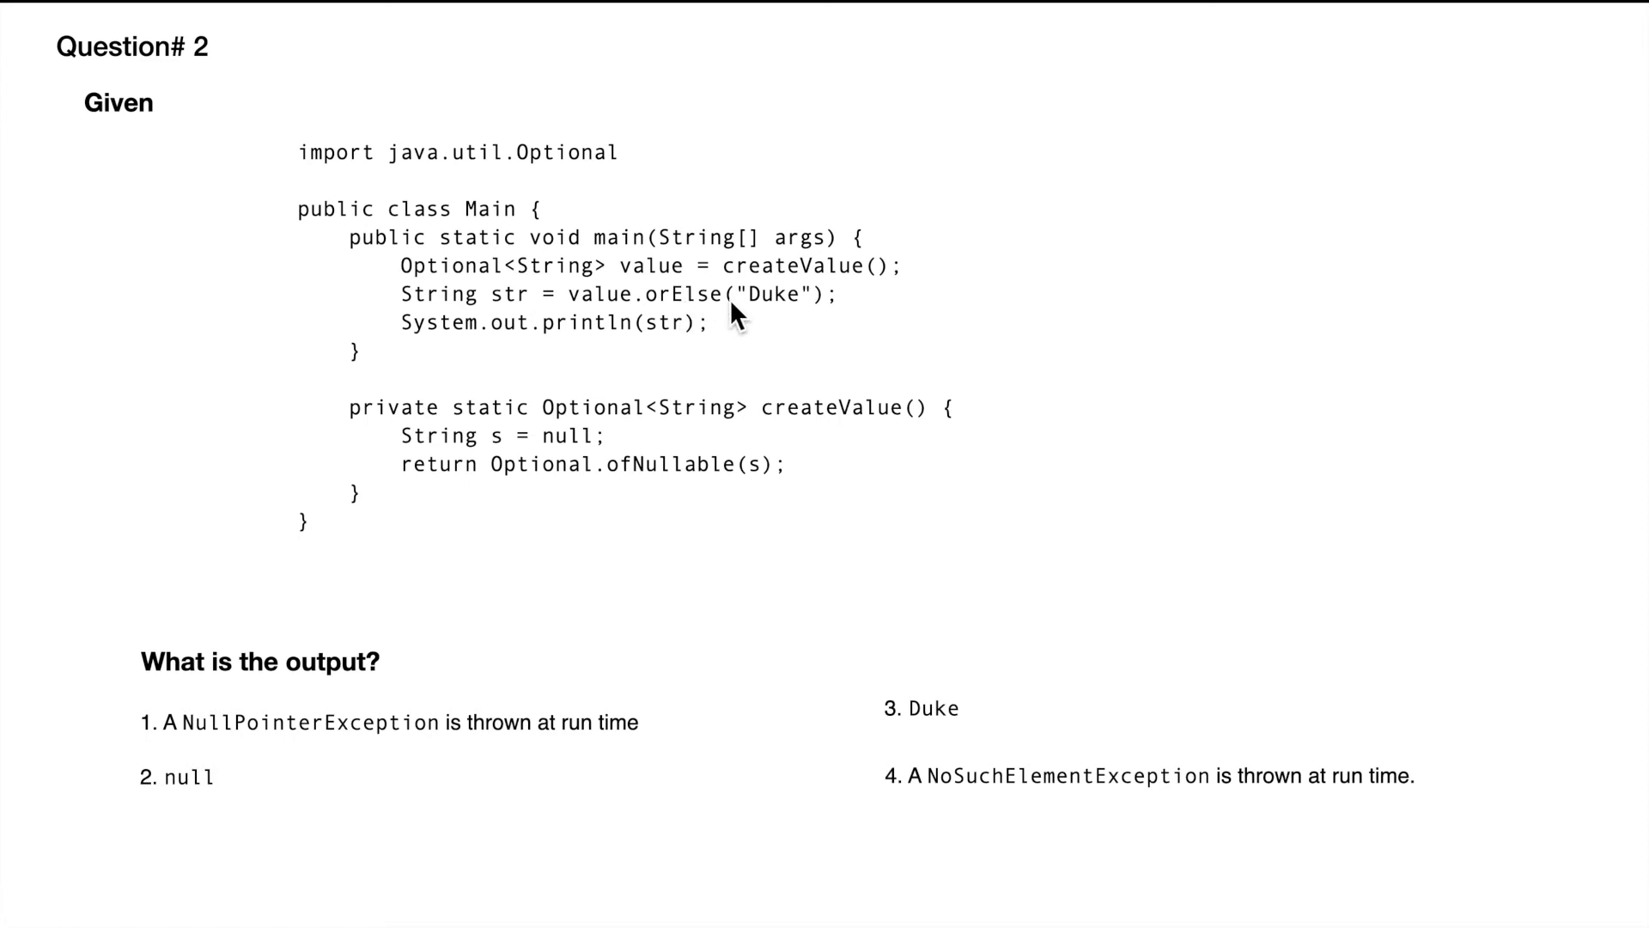
pyautogui.moveTo(671, 316)
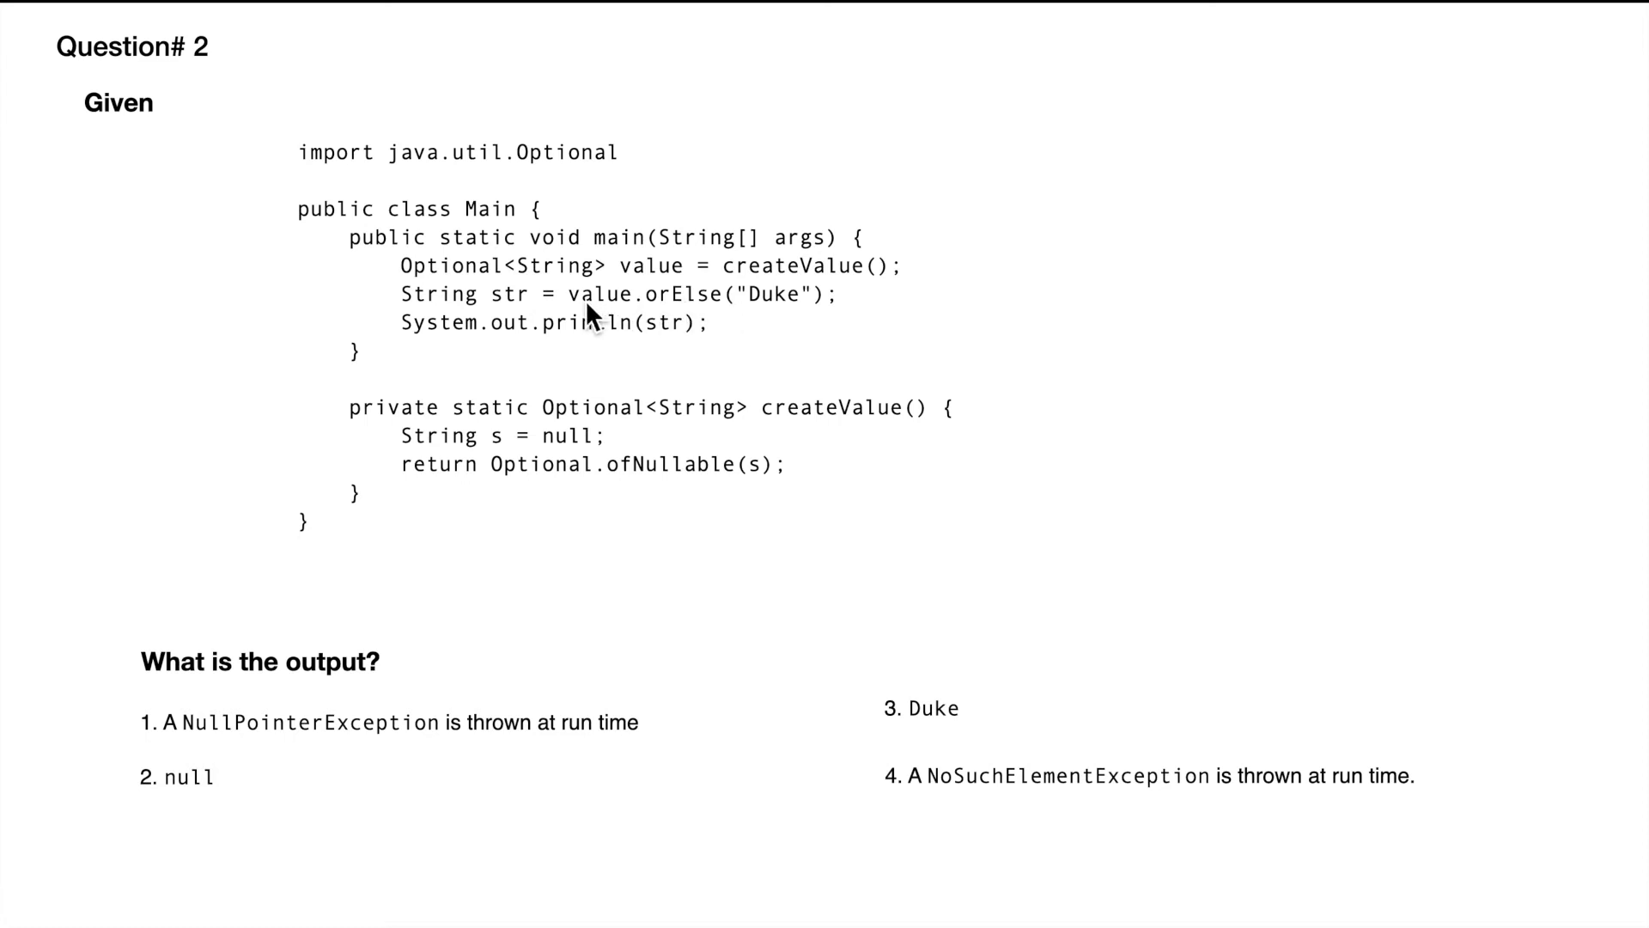
pyautogui.moveTo(631, 321)
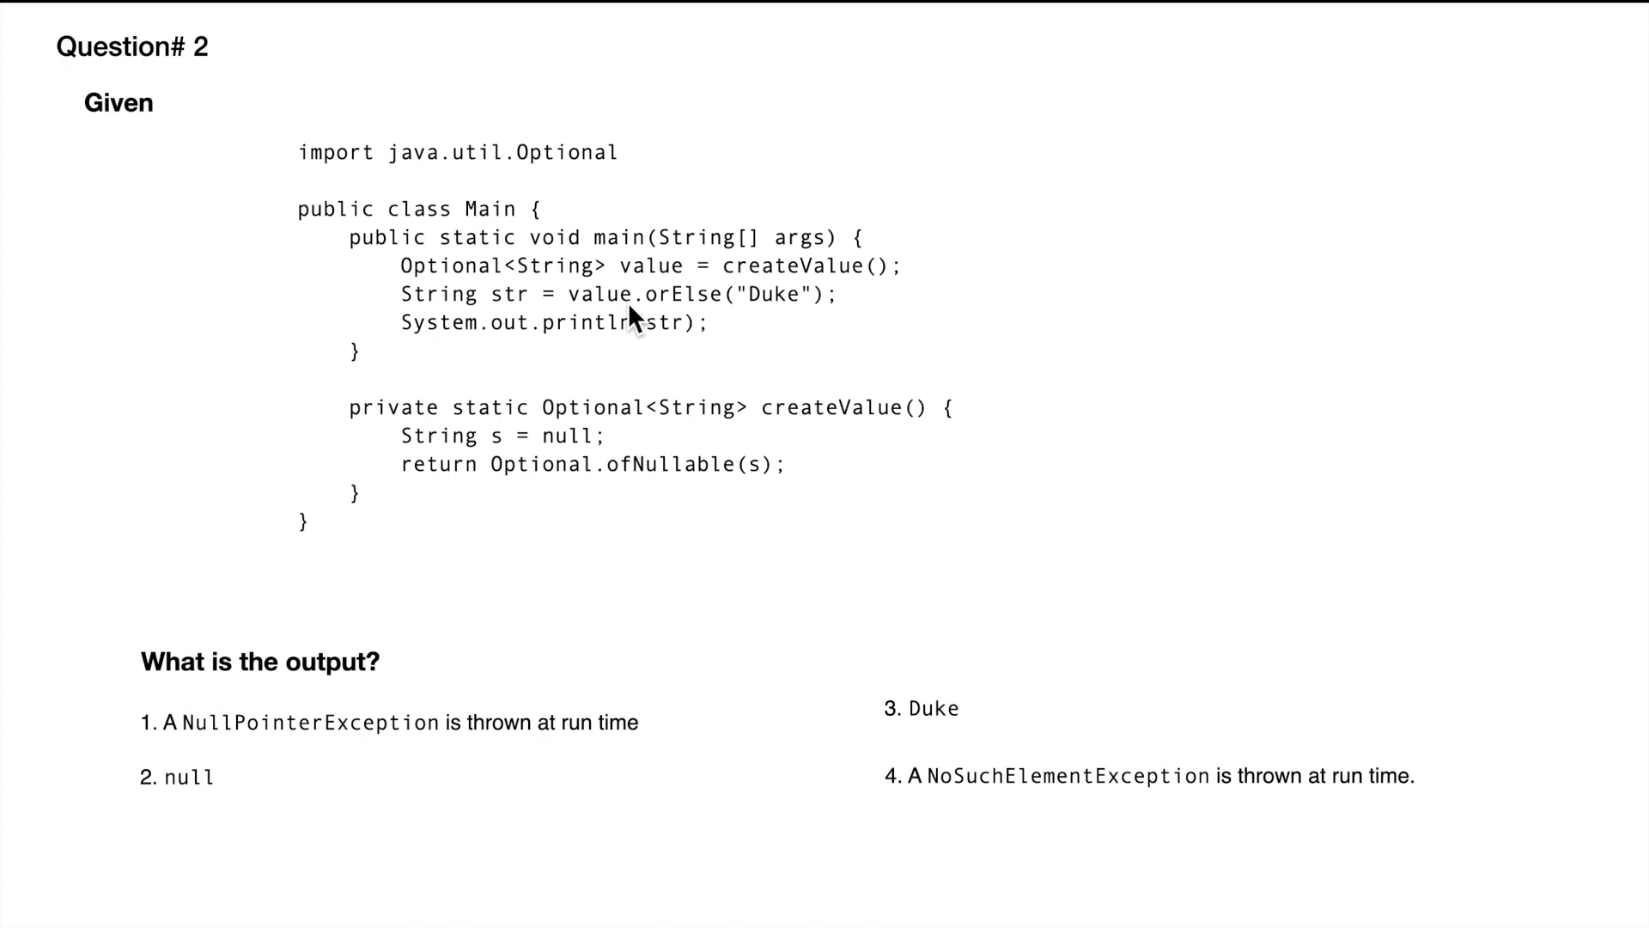
pyautogui.moveTo(699, 325)
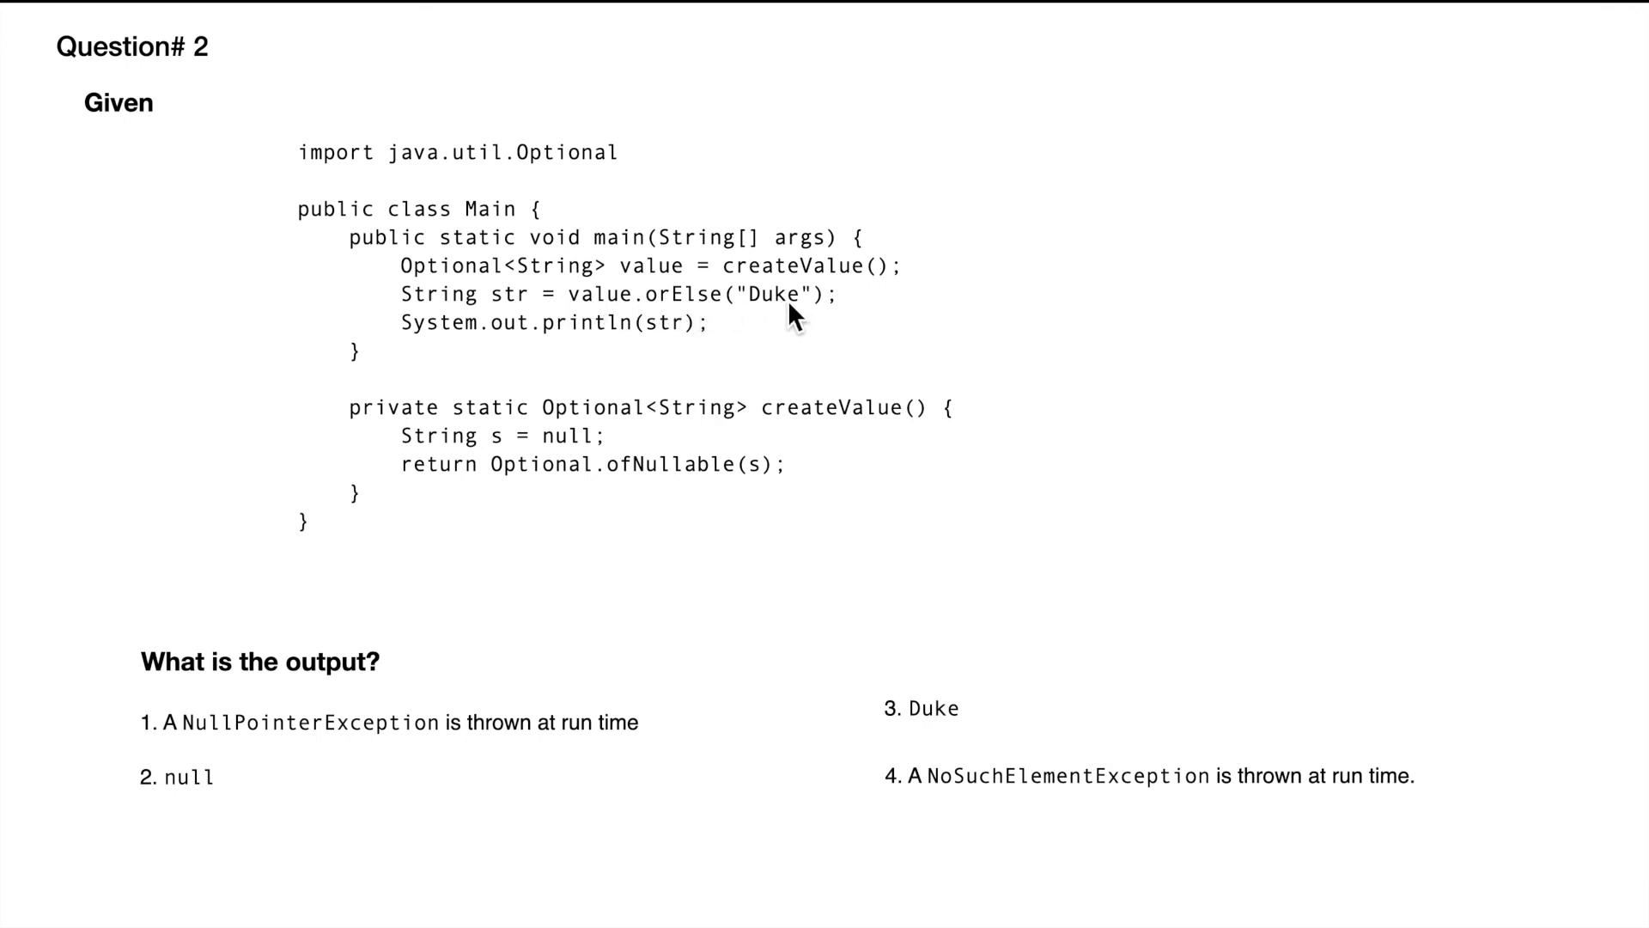
pyautogui.moveTo(529, 318)
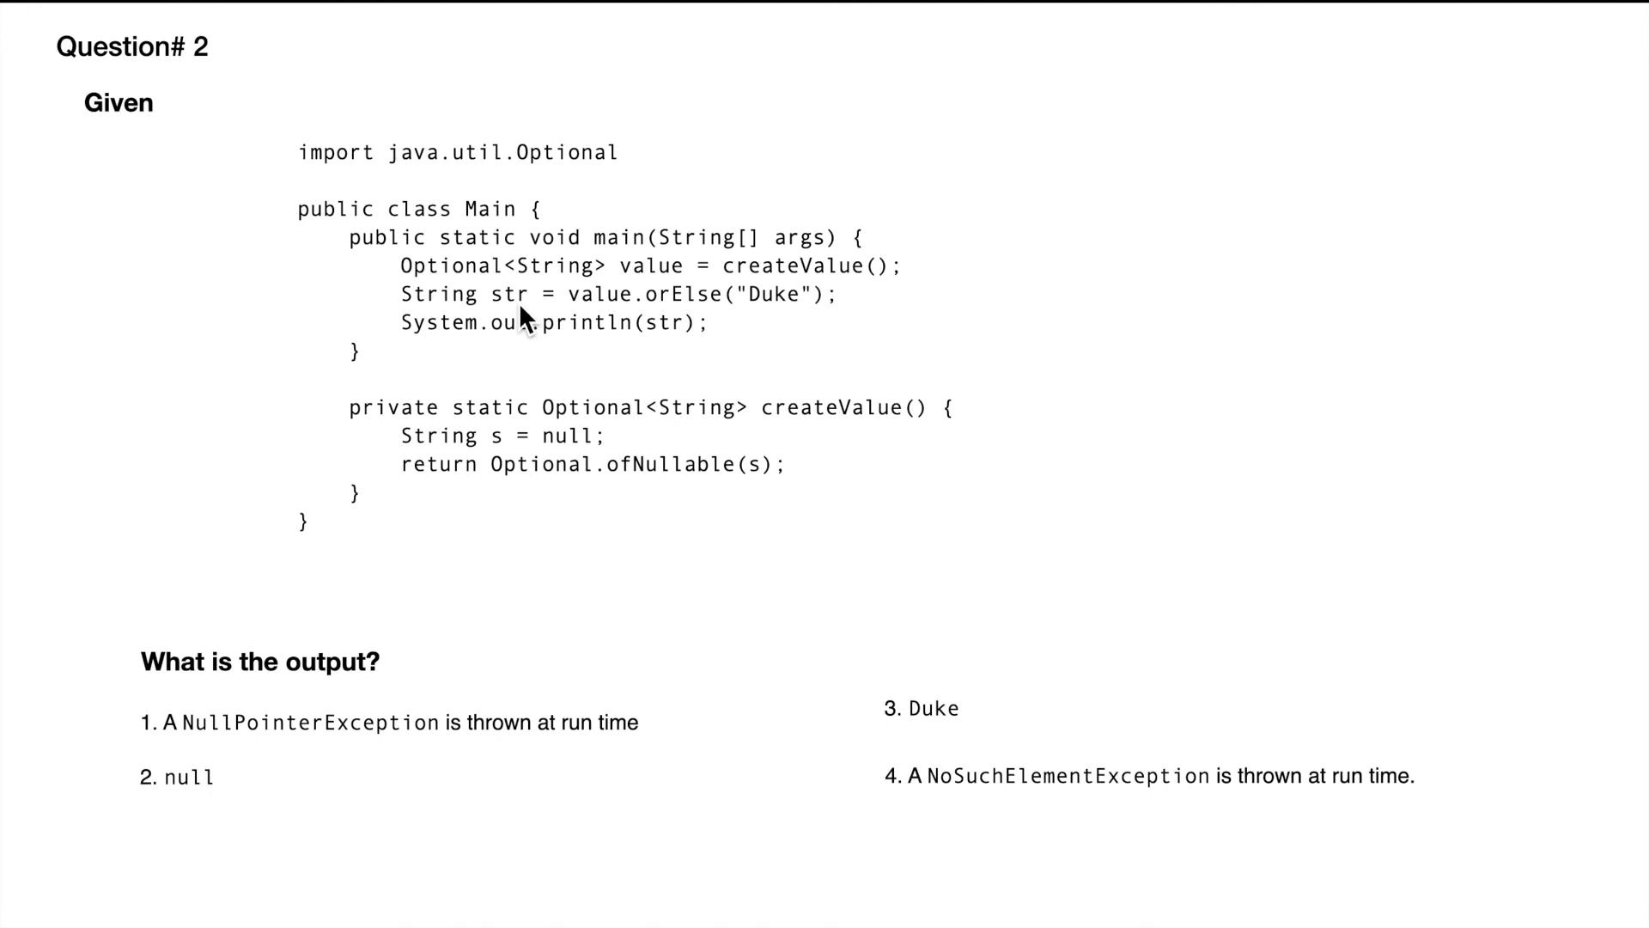
pyautogui.moveTo(676, 361)
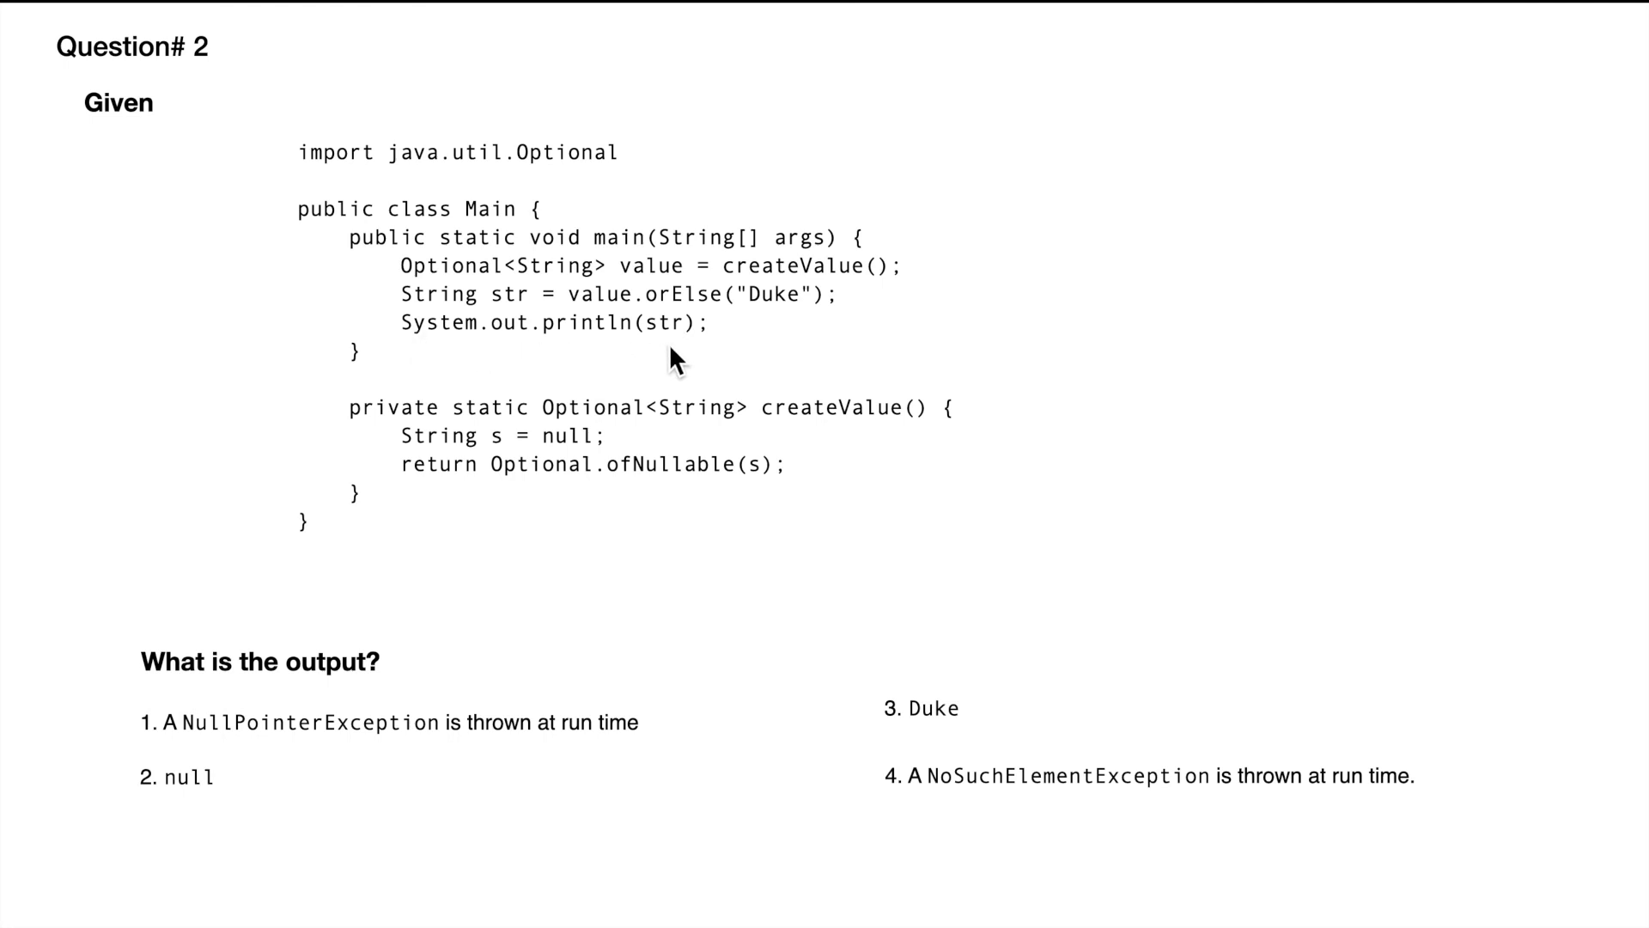
pyautogui.moveTo(703, 356)
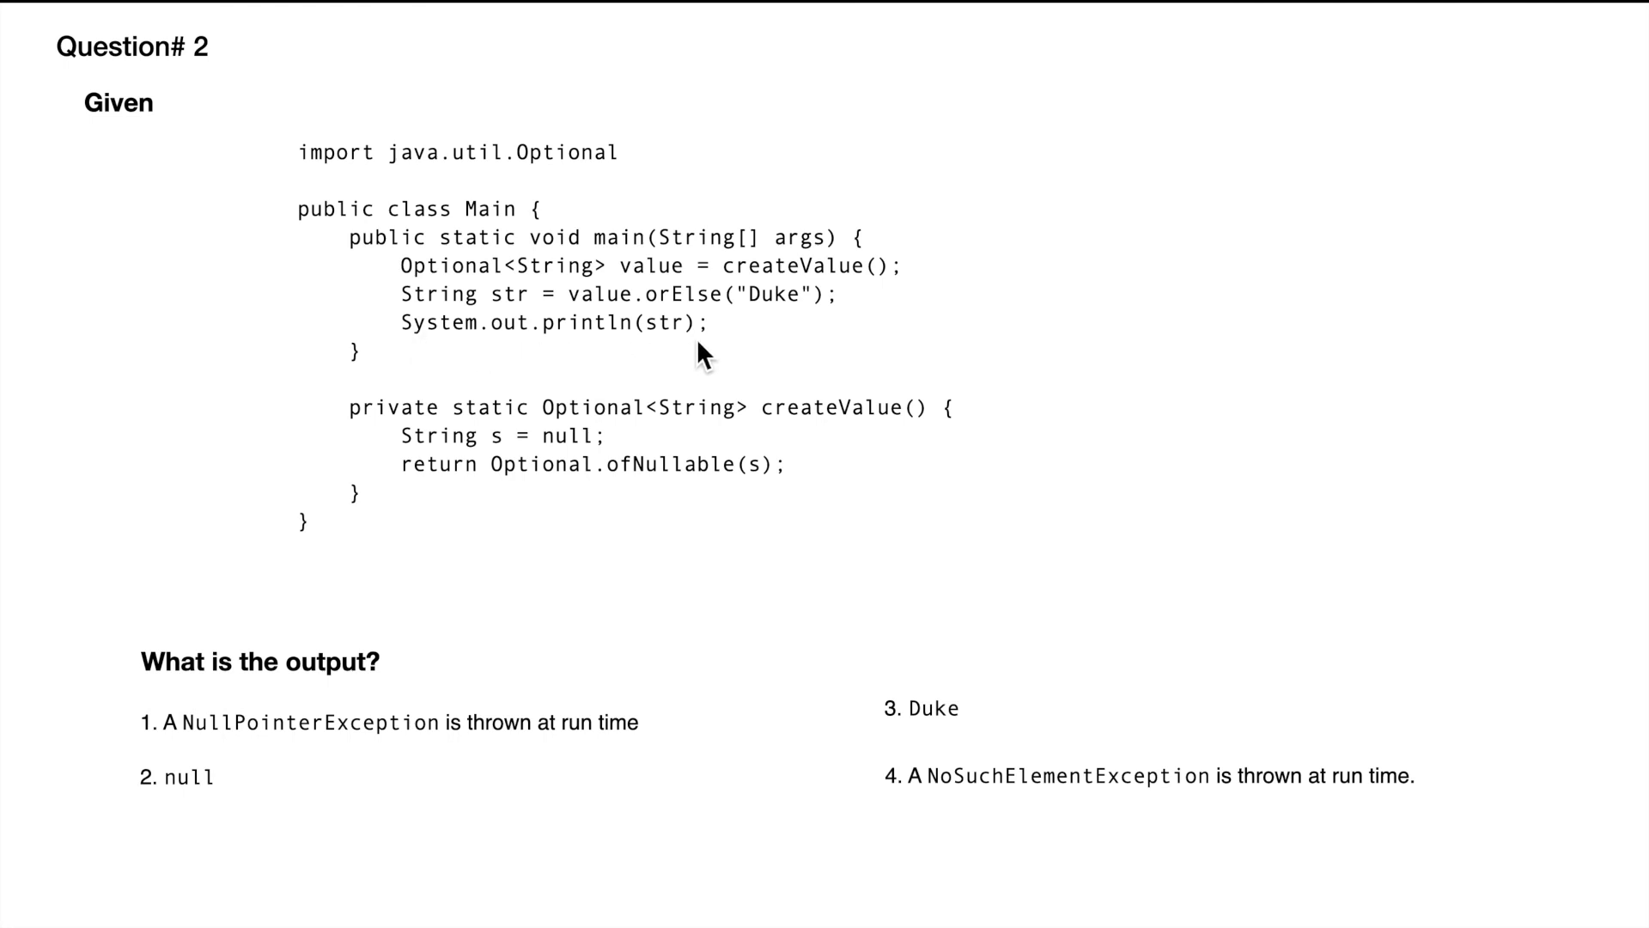